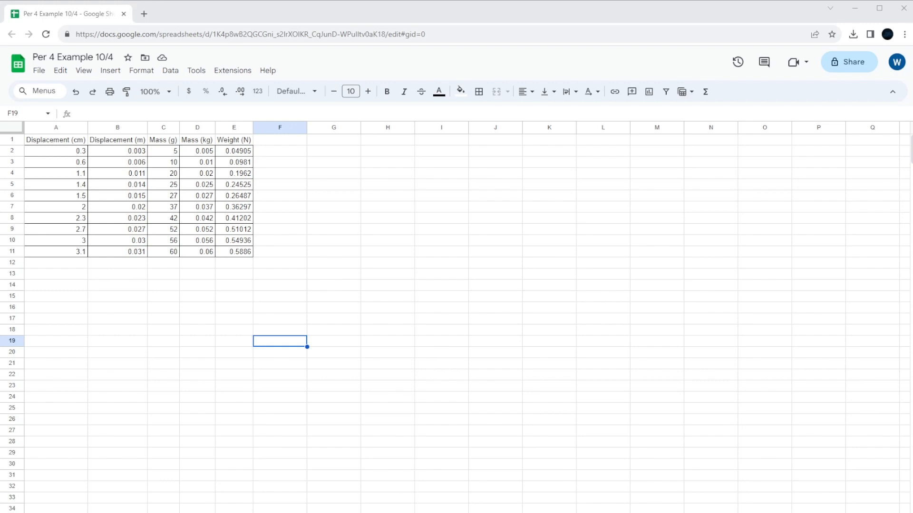
# Step: Review the displacement values and the metre-conversion formula in cells A2 and B2
pyautogui.click(56, 151)
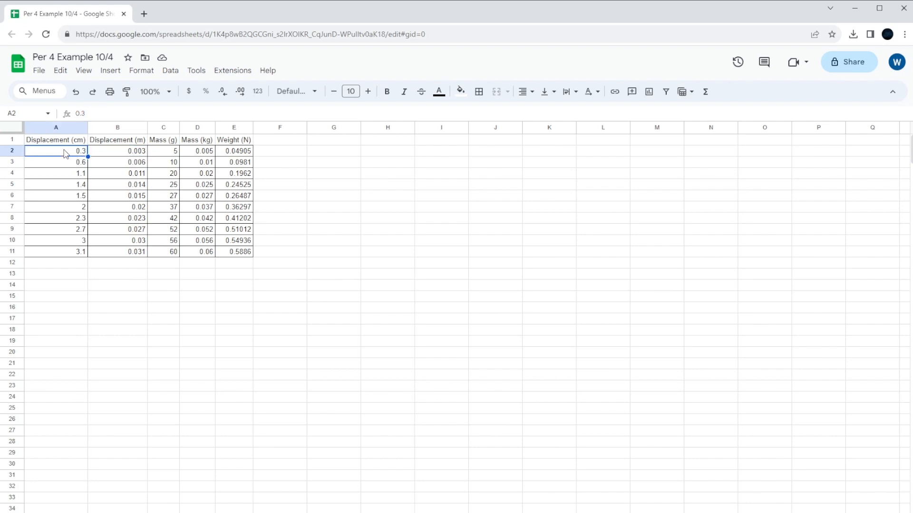
pyautogui.click(116, 151)
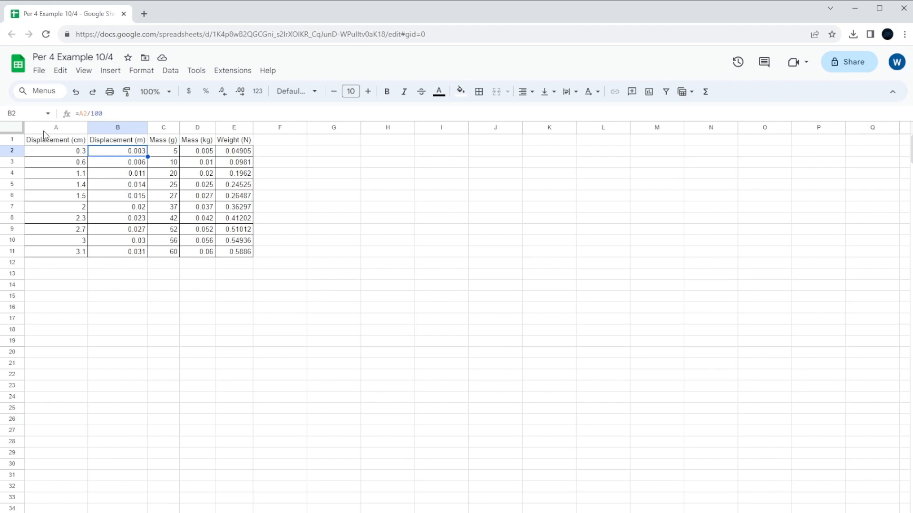
pyautogui.click(279, 251)
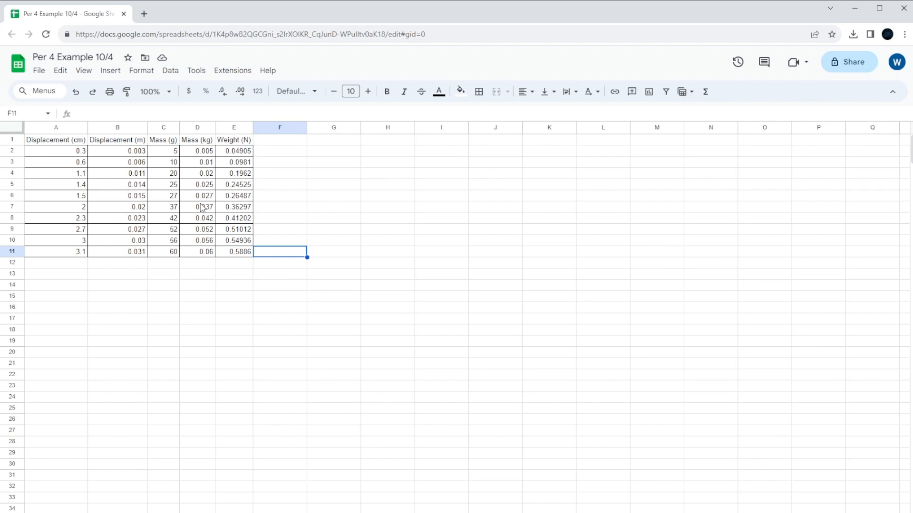
pyautogui.click(387, 319)
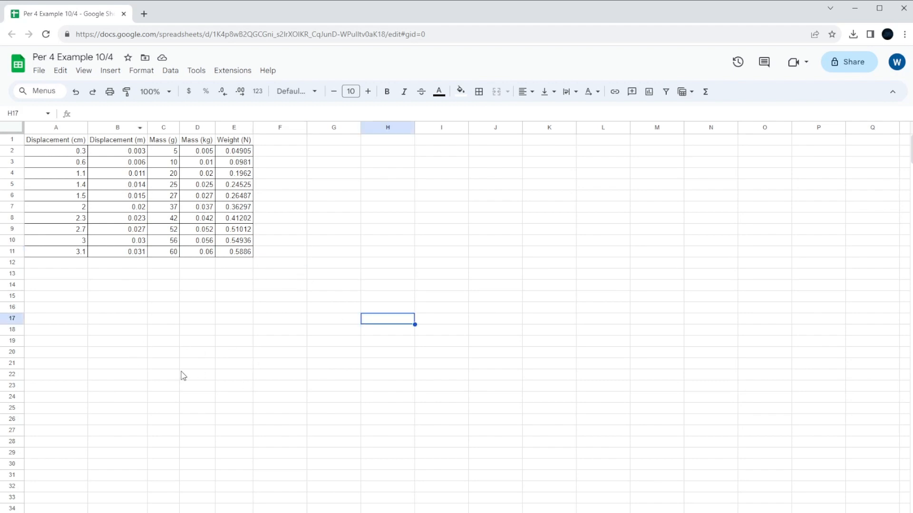
# Step: Check the conversion in B9, then select the Displacement (m) column B1:B11 with its header
pyautogui.click(197, 373)
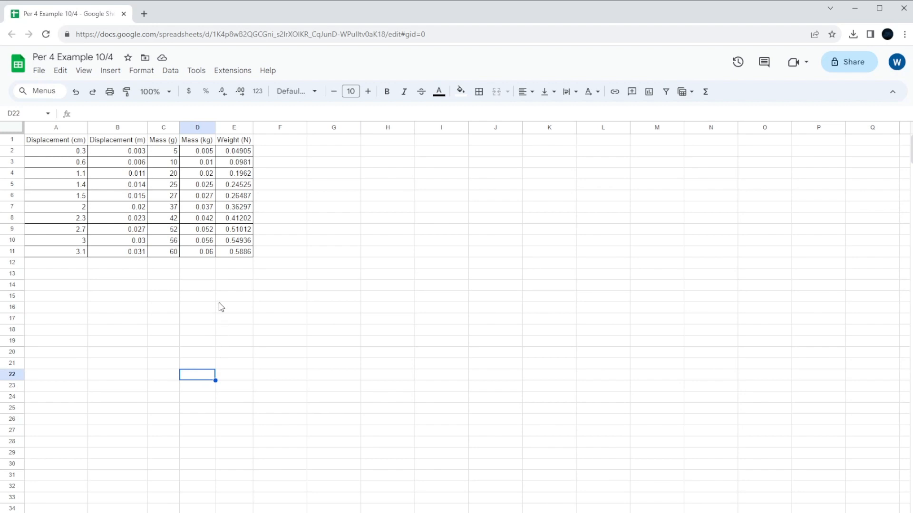
pyautogui.moveTo(245, 344)
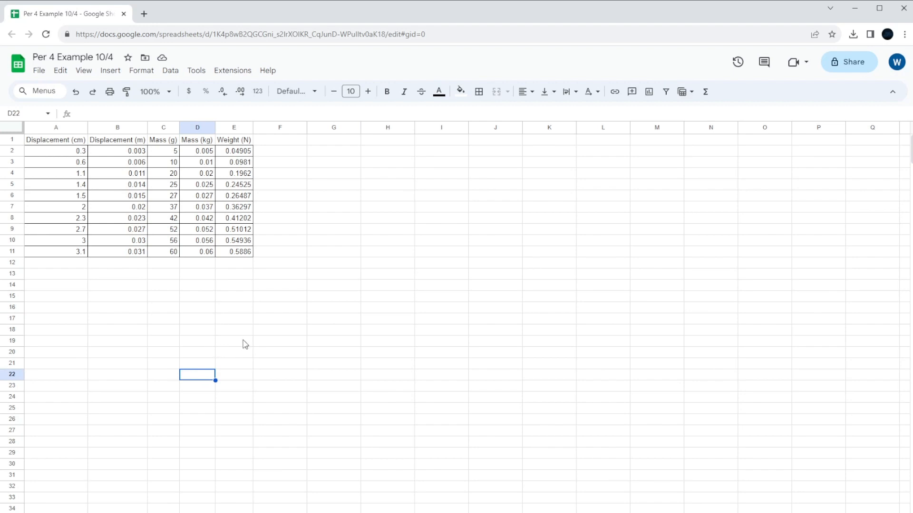
pyautogui.moveTo(189, 299)
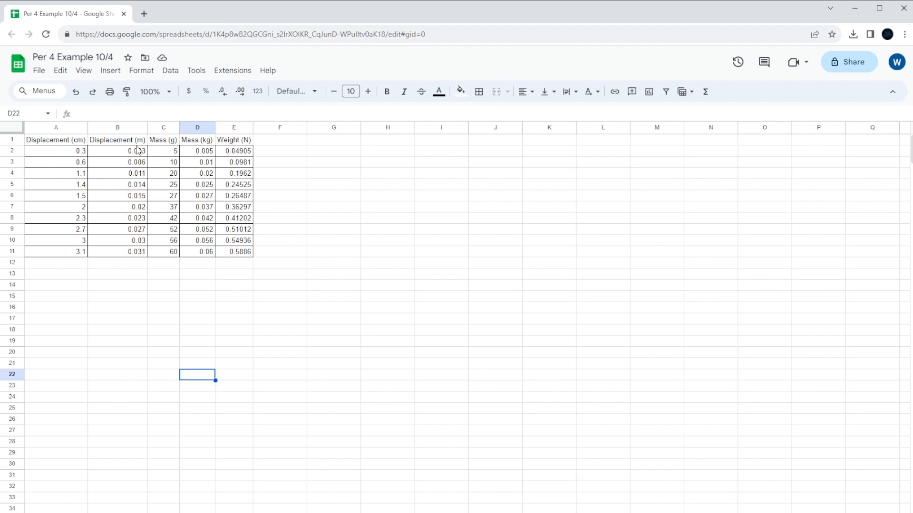
pyautogui.click(197, 184)
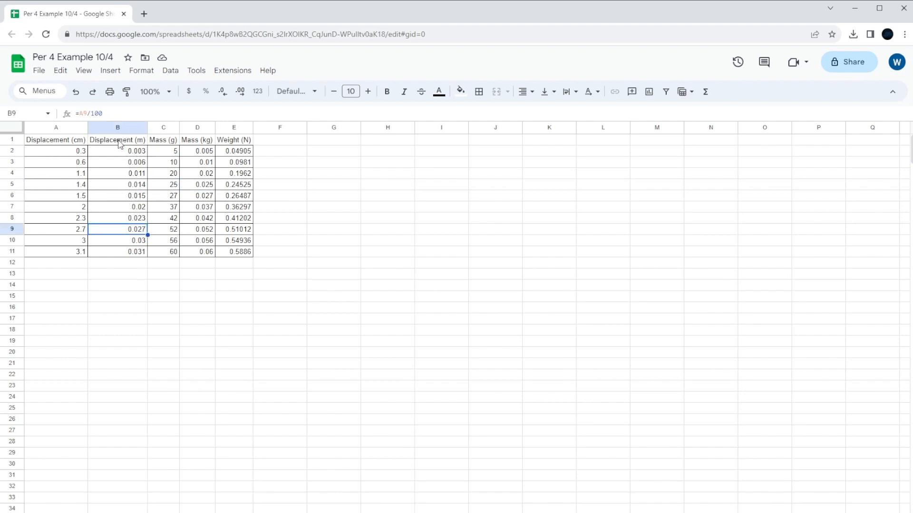
pyautogui.click(117, 140)
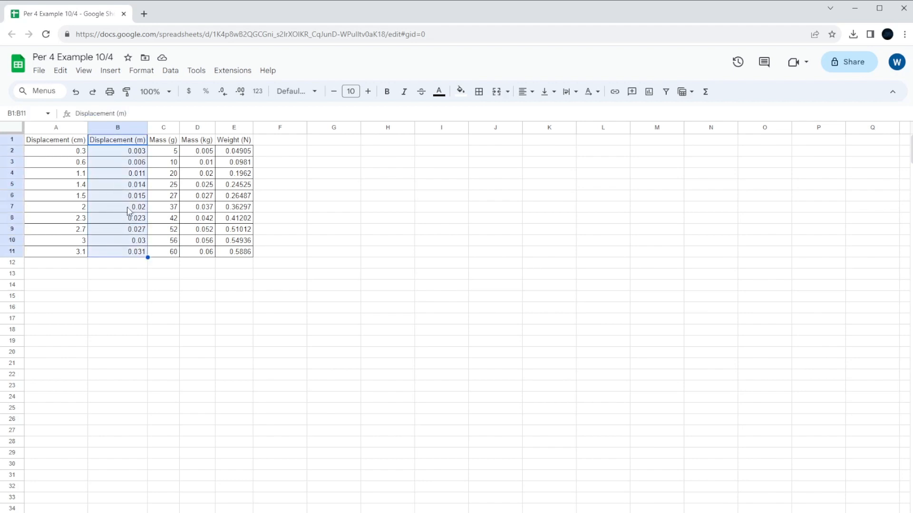
pyautogui.moveTo(233, 454)
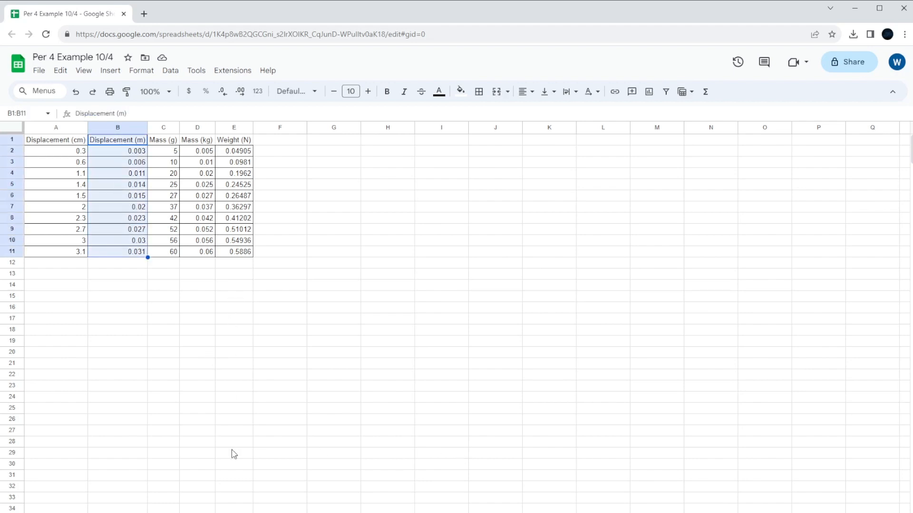
pyautogui.moveTo(392, 447)
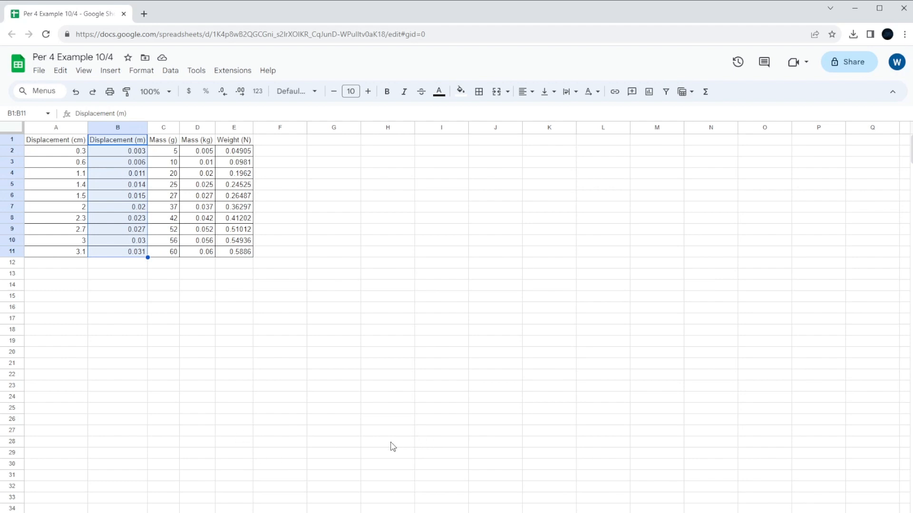
pyautogui.moveTo(360, 290)
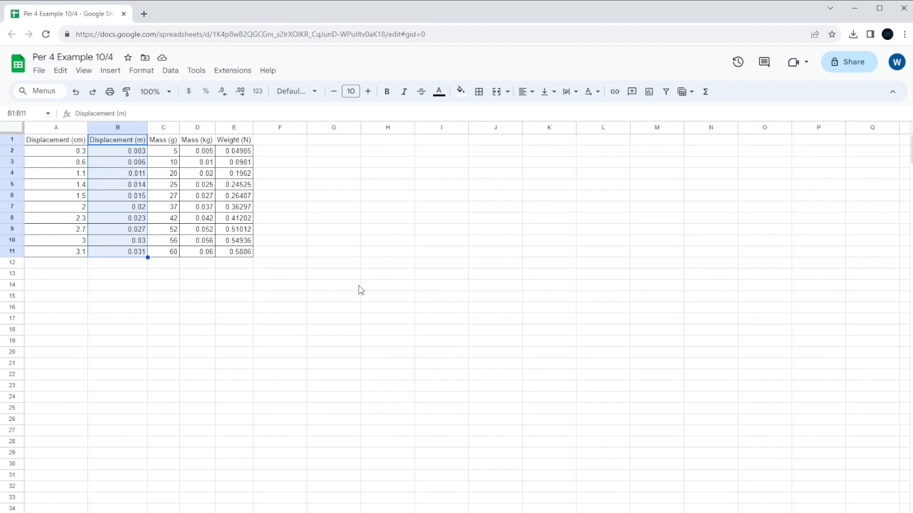
pyautogui.moveTo(463, 378)
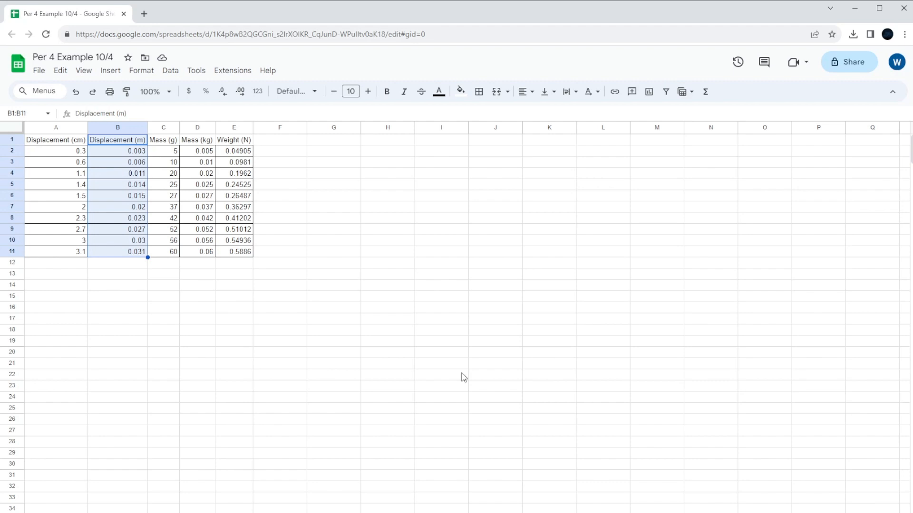
pyautogui.moveTo(331, 331)
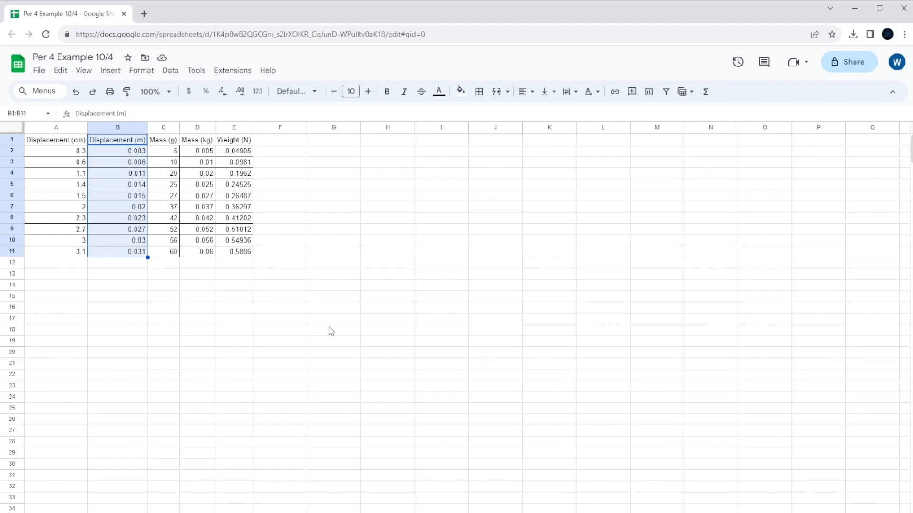
pyautogui.moveTo(183, 274)
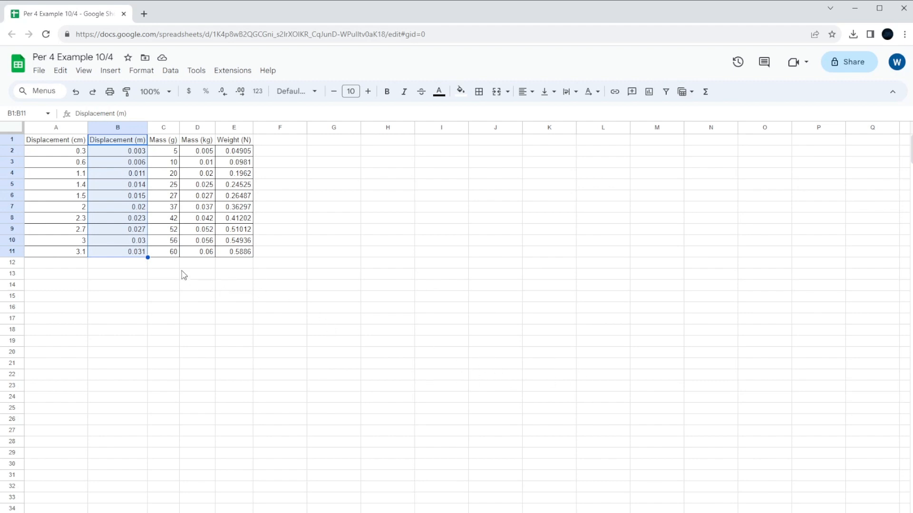
pyautogui.moveTo(112, 196)
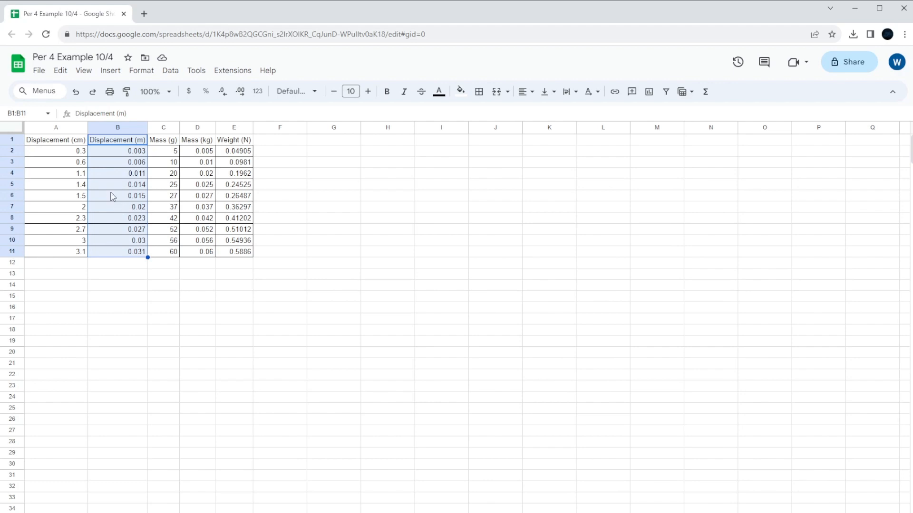
# Step: Copy the Displacement (m) range and label A14 as X and B14 as Y
pyautogui.rightClick(112, 196)
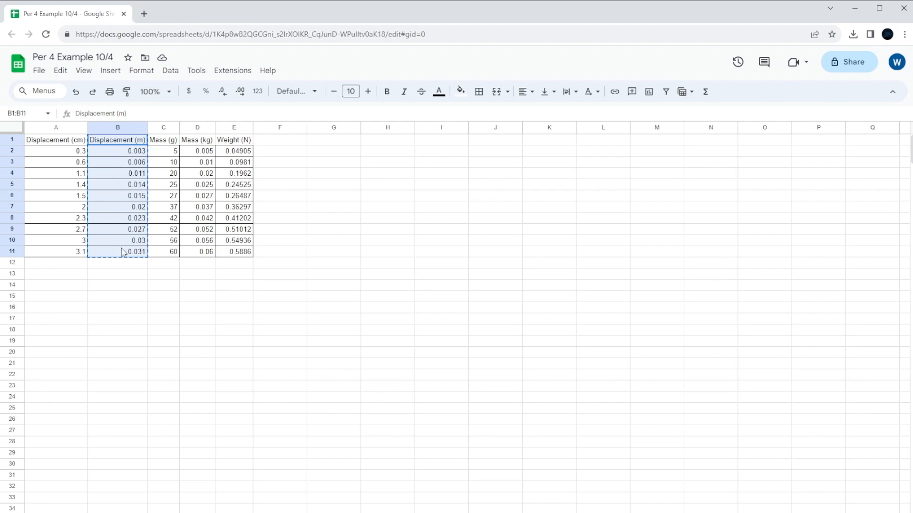
pyautogui.moveTo(73, 296)
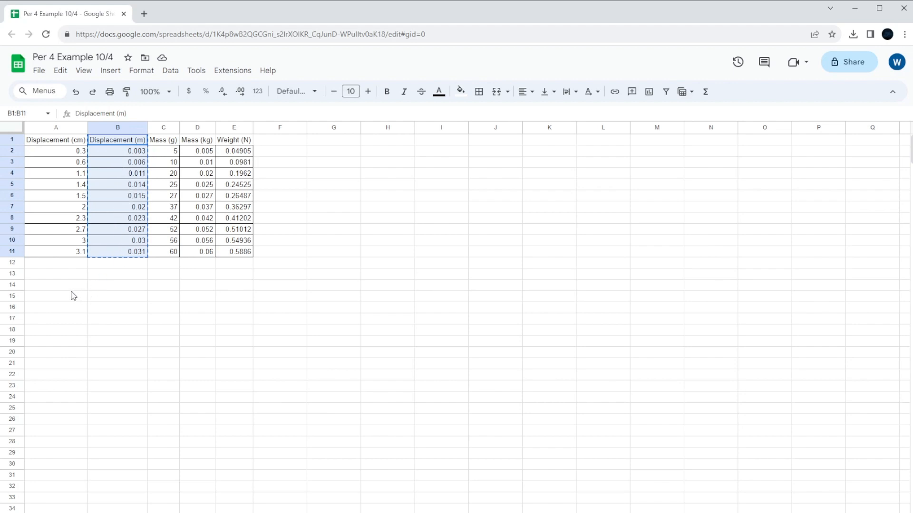
pyautogui.click(56, 284)
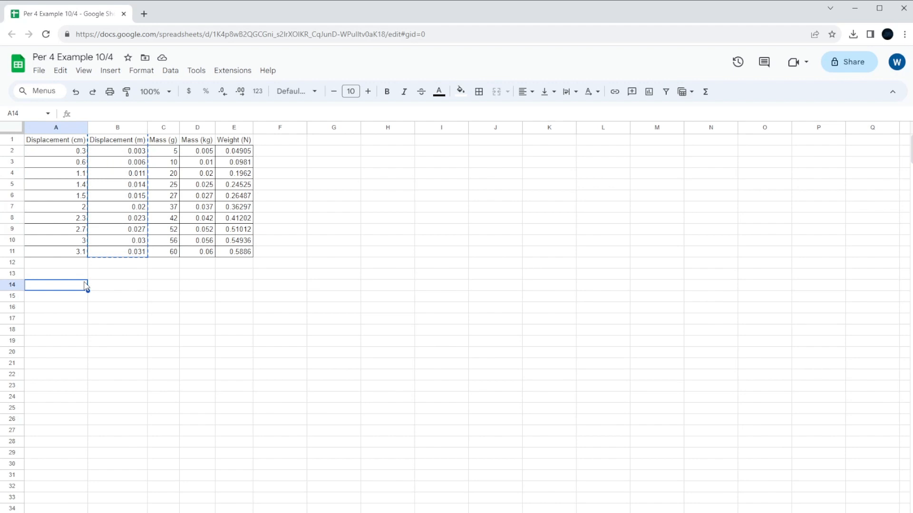
pyautogui.write('X')
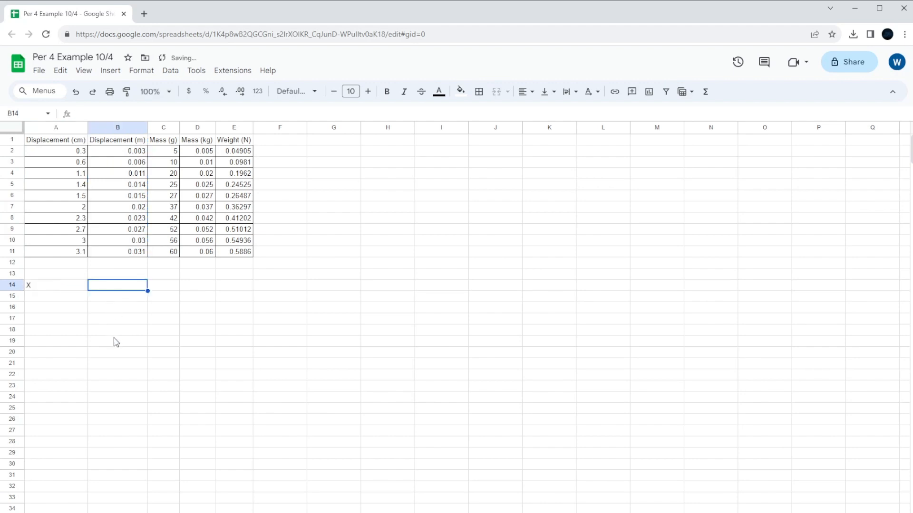
pyautogui.write('Y')
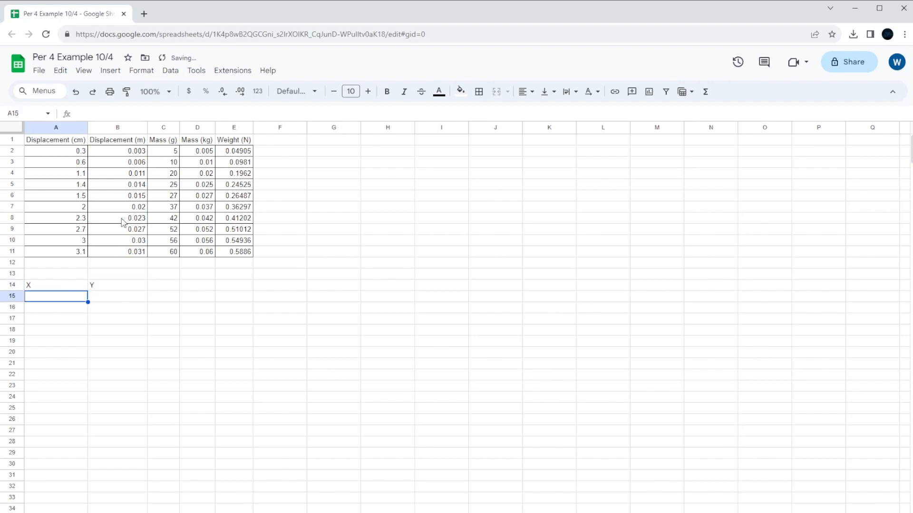
pyautogui.moveTo(55, 299)
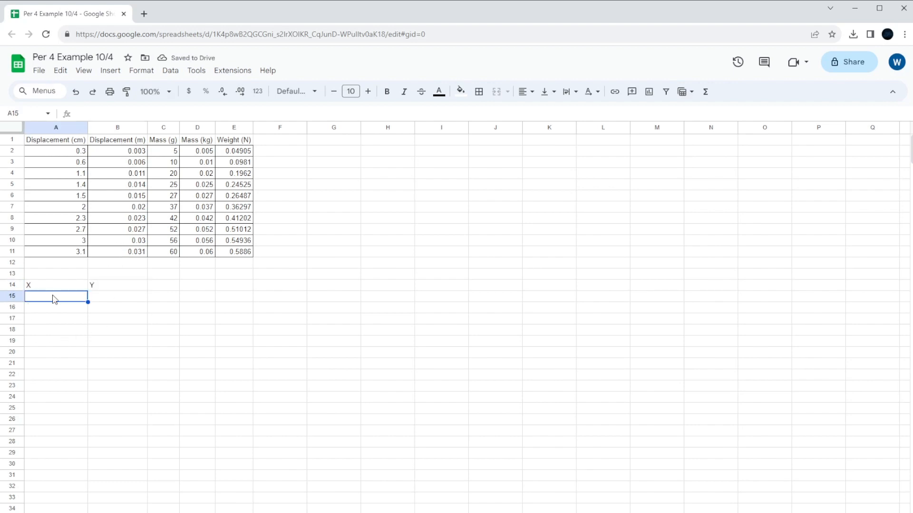
# Step: Paste the Displacement (m) header and values into A15 as values only
pyautogui.rightClick(56, 297)
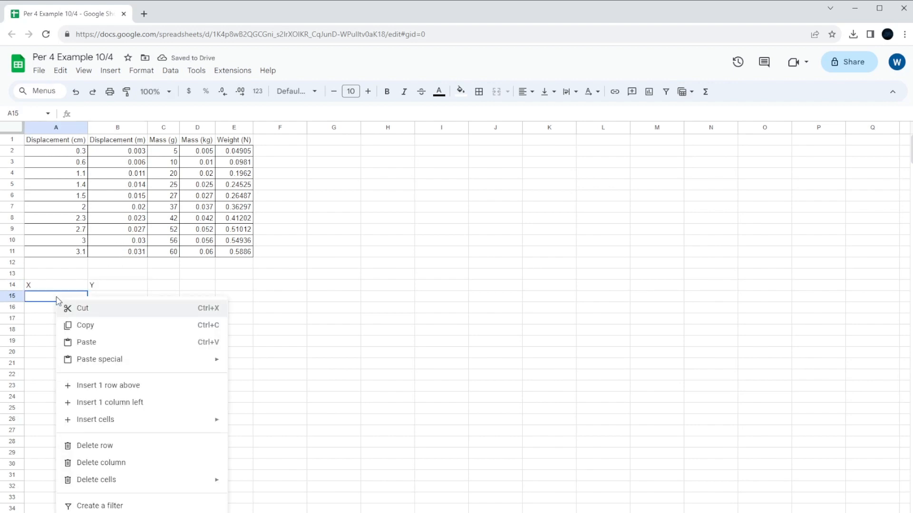
pyautogui.moveTo(112, 342)
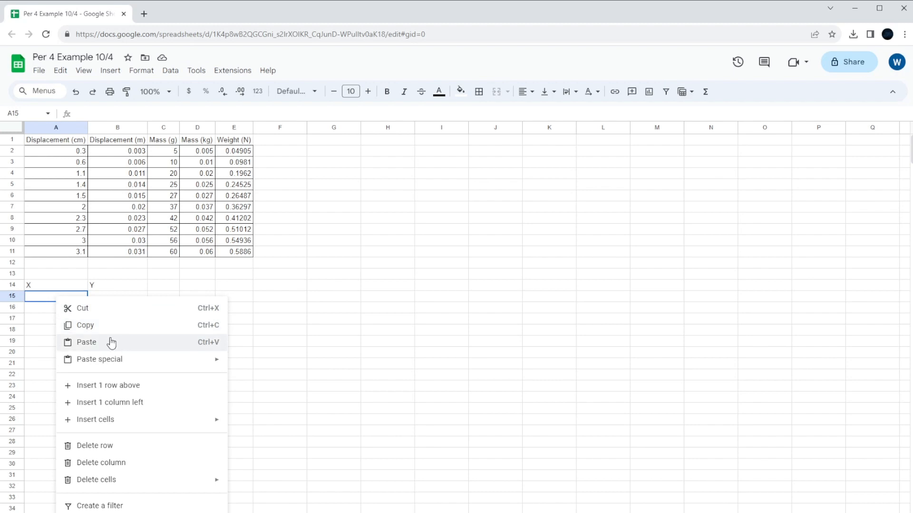
pyautogui.moveTo(127, 345)
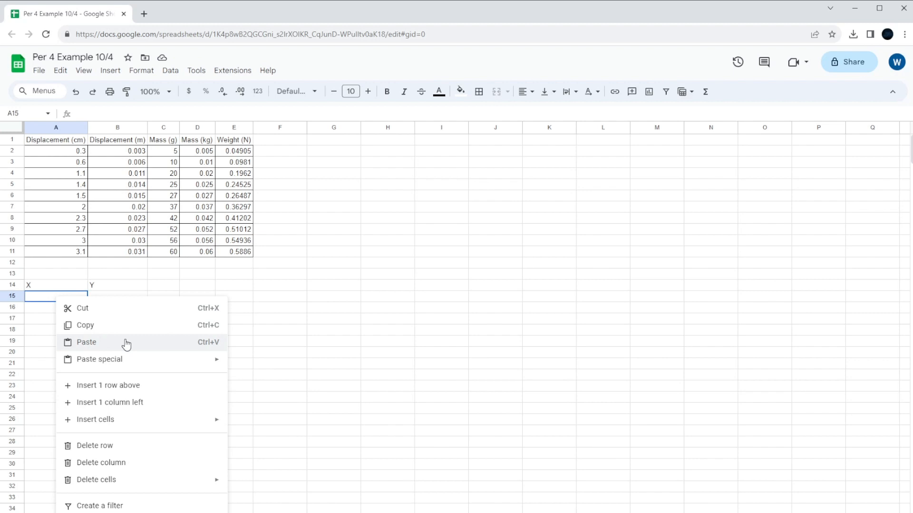
pyautogui.moveTo(104, 192)
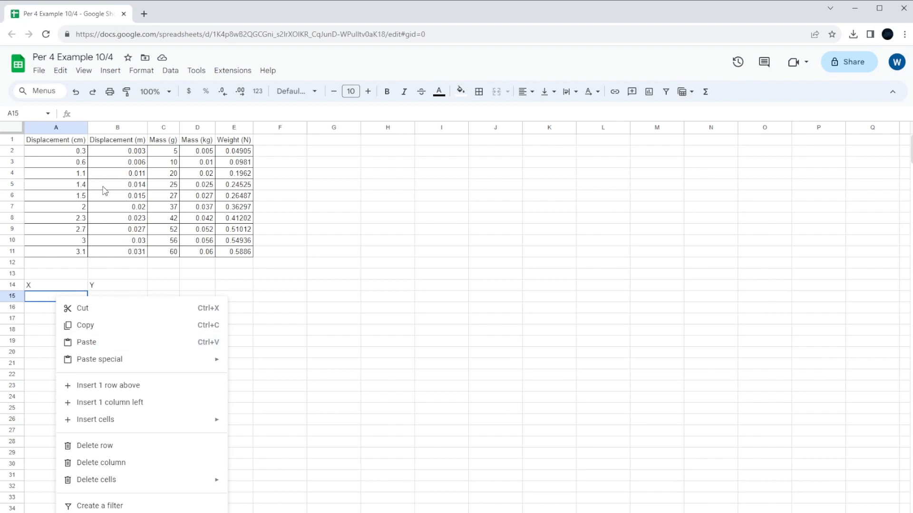
pyautogui.moveTo(59, 193)
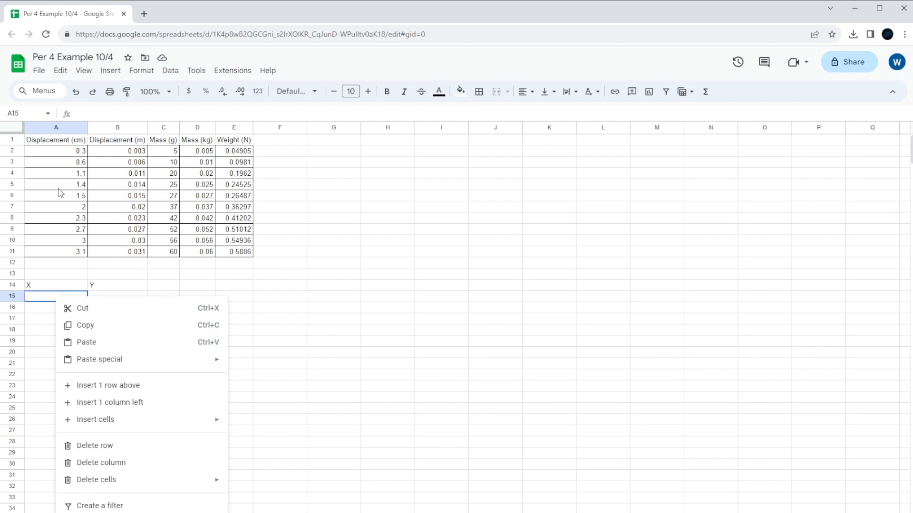
pyautogui.moveTo(56, 164)
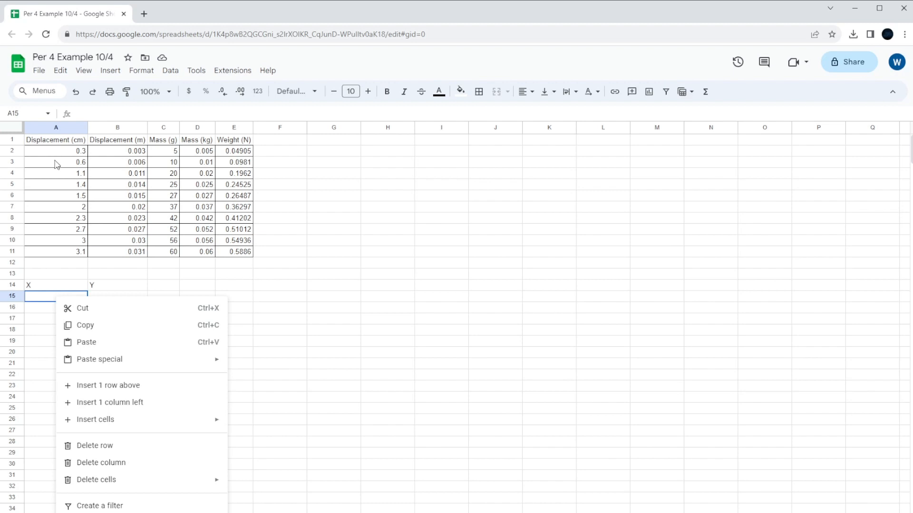
pyautogui.moveTo(37, 273)
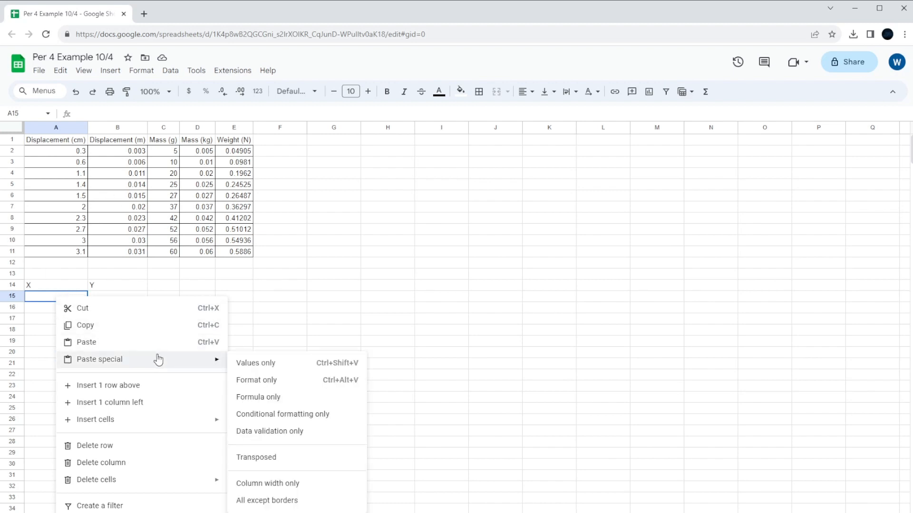
pyautogui.moveTo(301, 363)
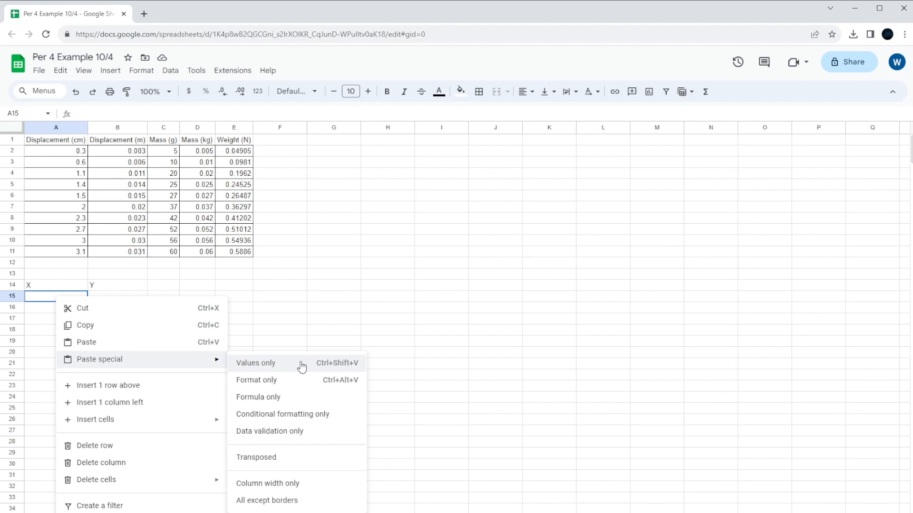
pyautogui.moveTo(294, 359)
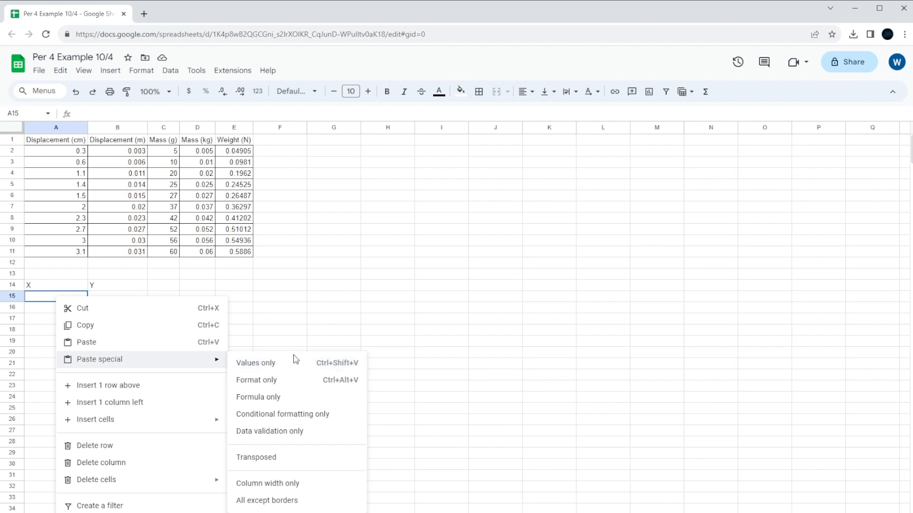
pyautogui.moveTo(294, 367)
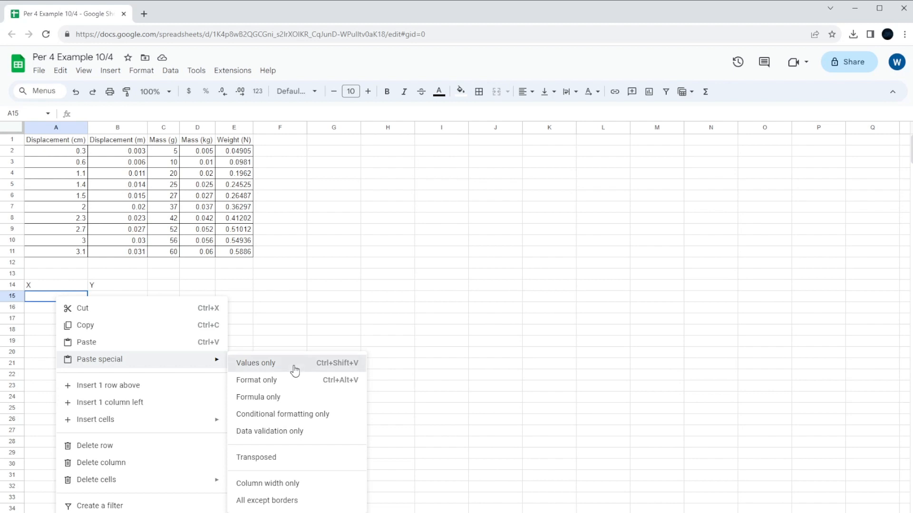
pyautogui.click(255, 362)
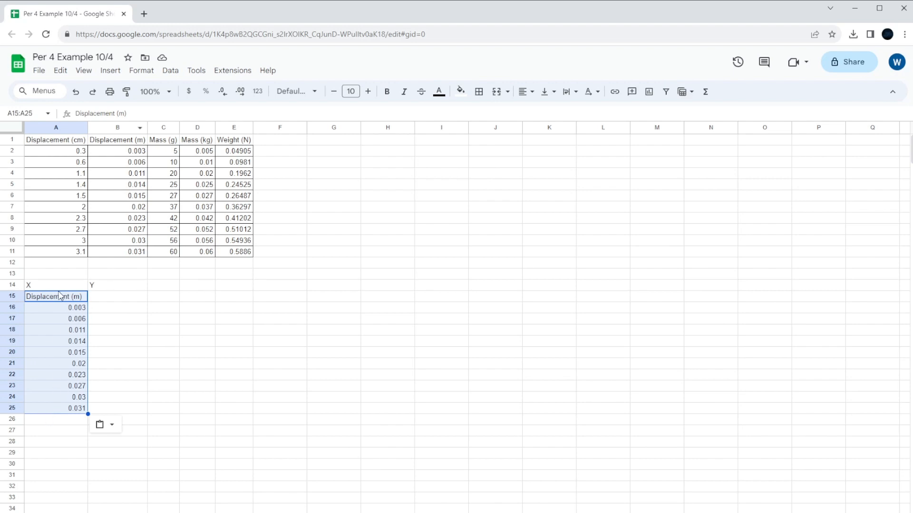
pyautogui.moveTo(44, 325)
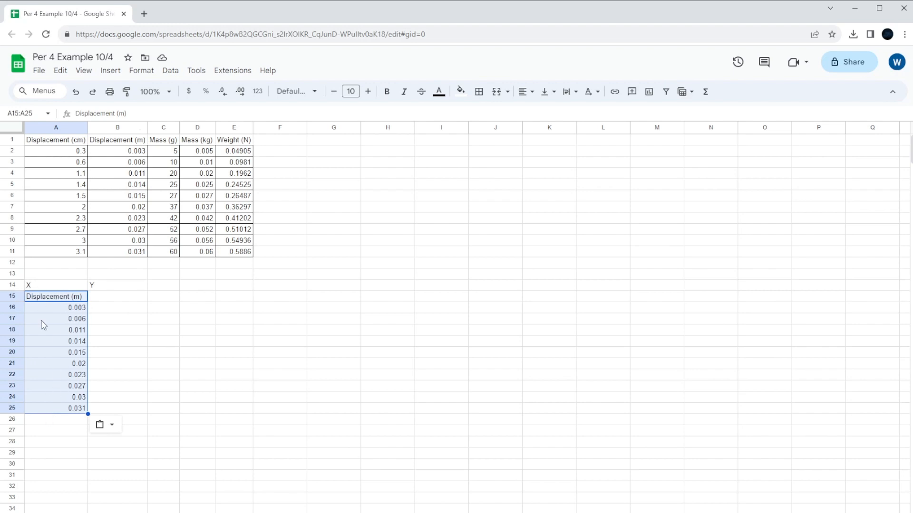
pyautogui.moveTo(139, 350)
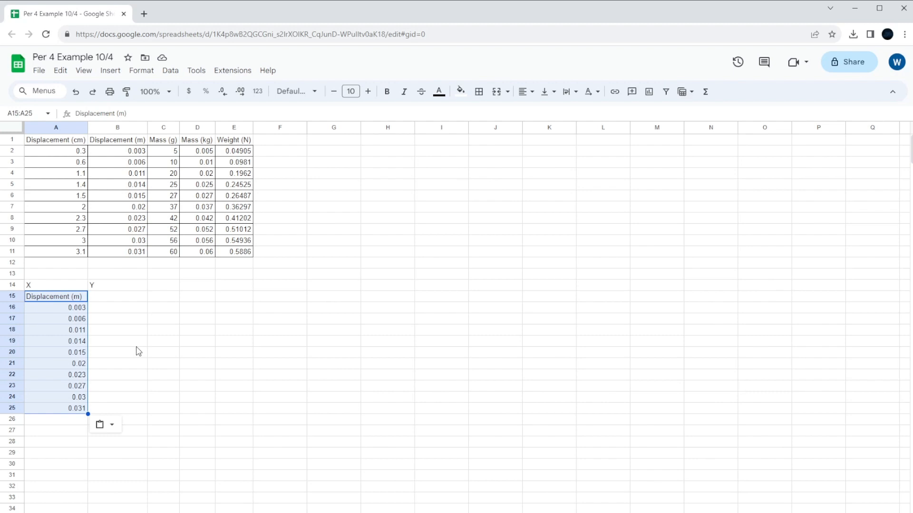
pyautogui.moveTo(118, 391)
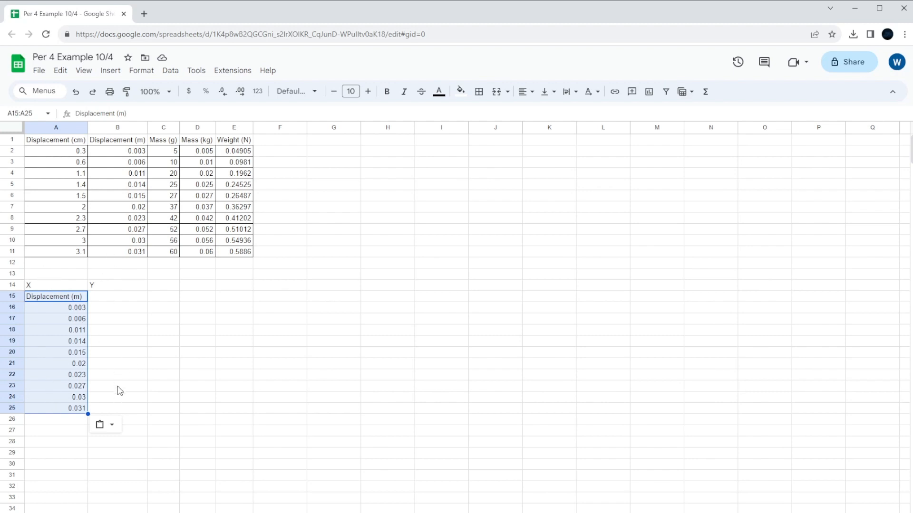
pyautogui.moveTo(58, 309)
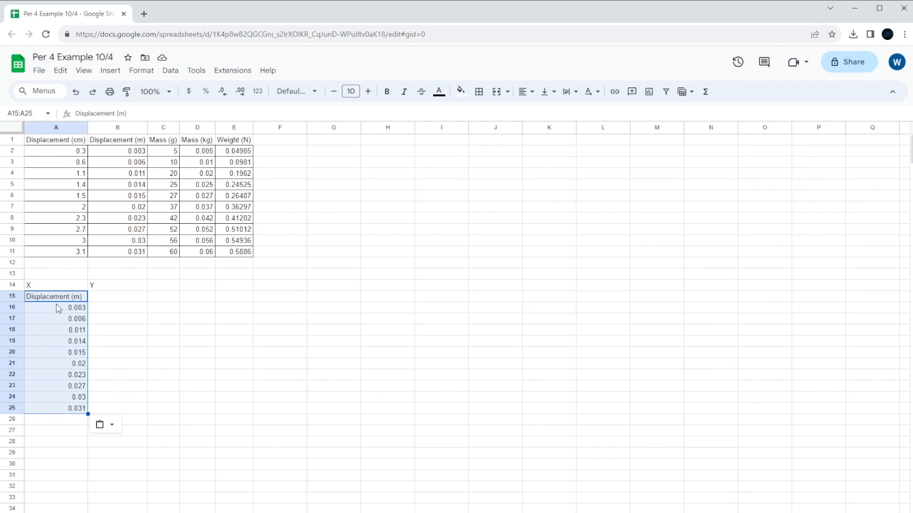
pyautogui.moveTo(115, 369)
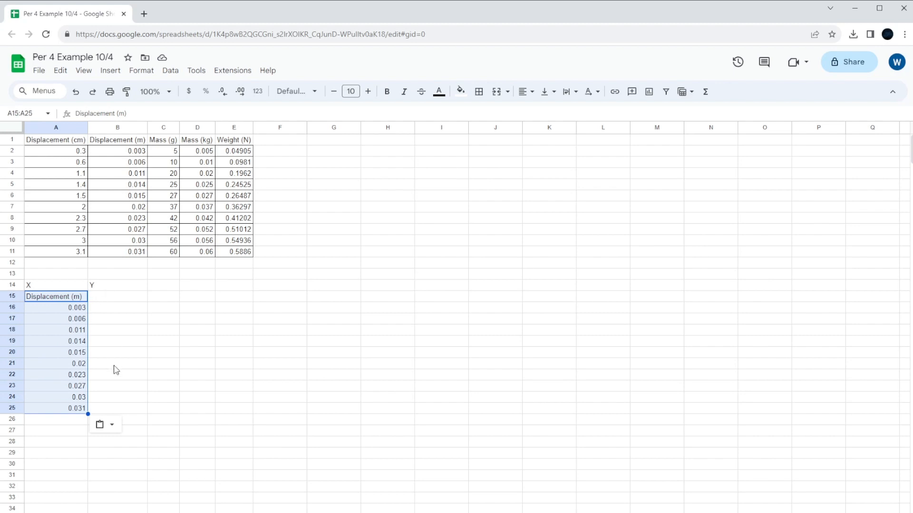
pyautogui.moveTo(233, 146)
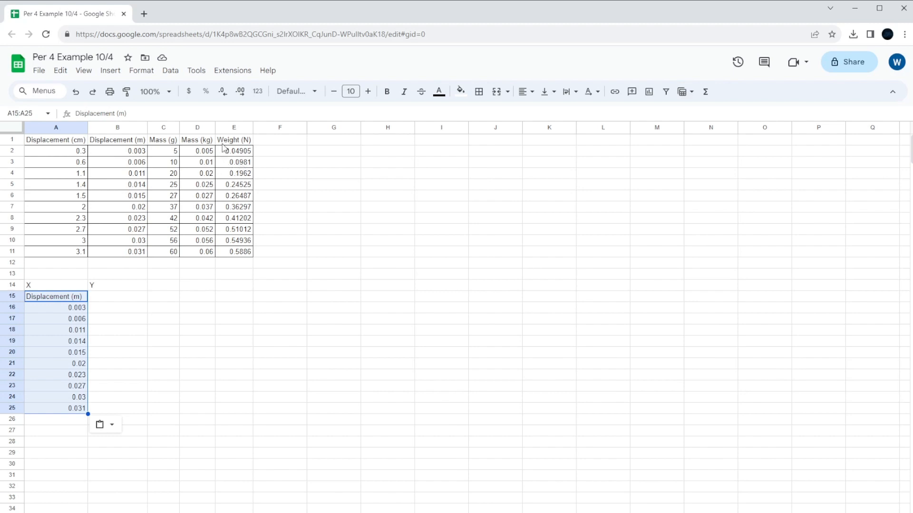
pyautogui.moveTo(226, 144)
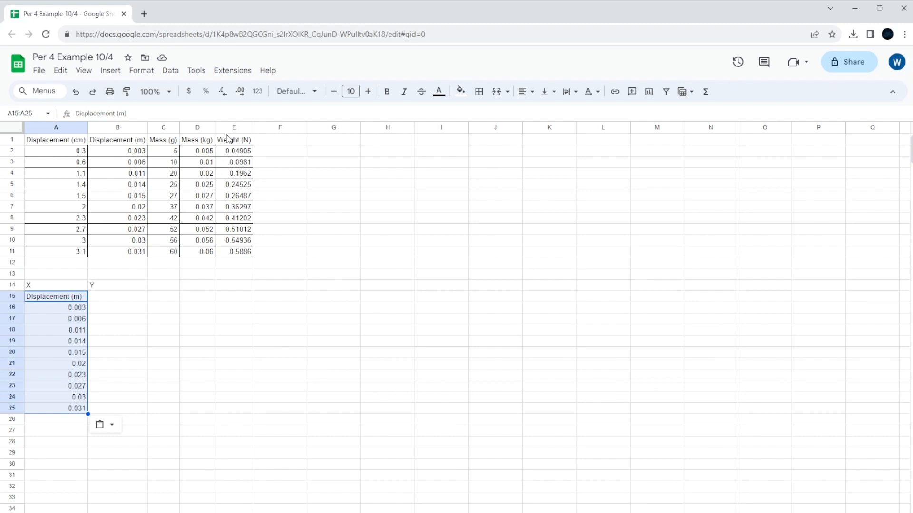
pyautogui.moveTo(235, 162)
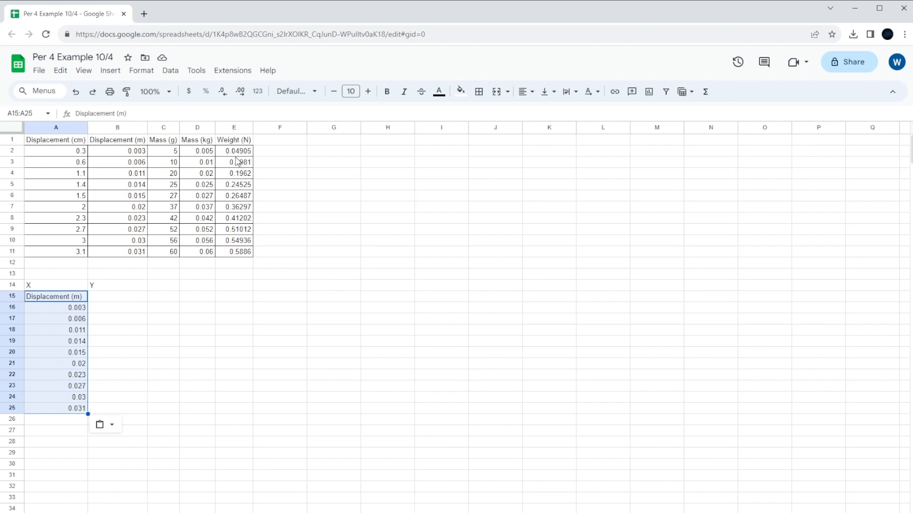
pyautogui.moveTo(236, 158)
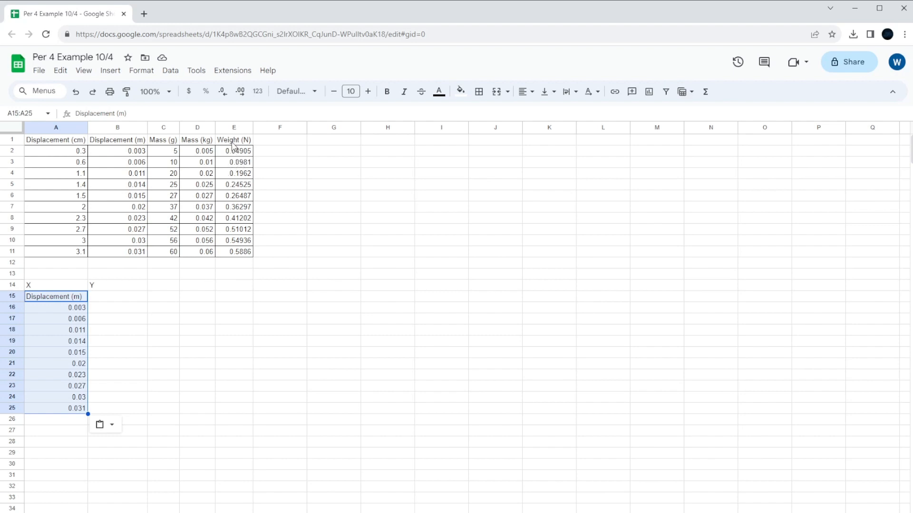
# Step: Copy Weight (N) E1:E11 and paste it into B15 under Y as values only
pyautogui.click(234, 139)
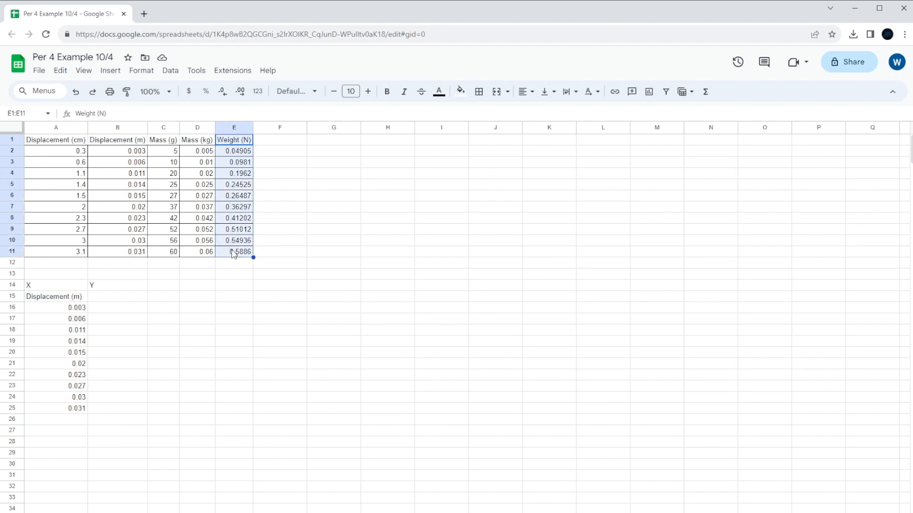
pyautogui.moveTo(238, 183)
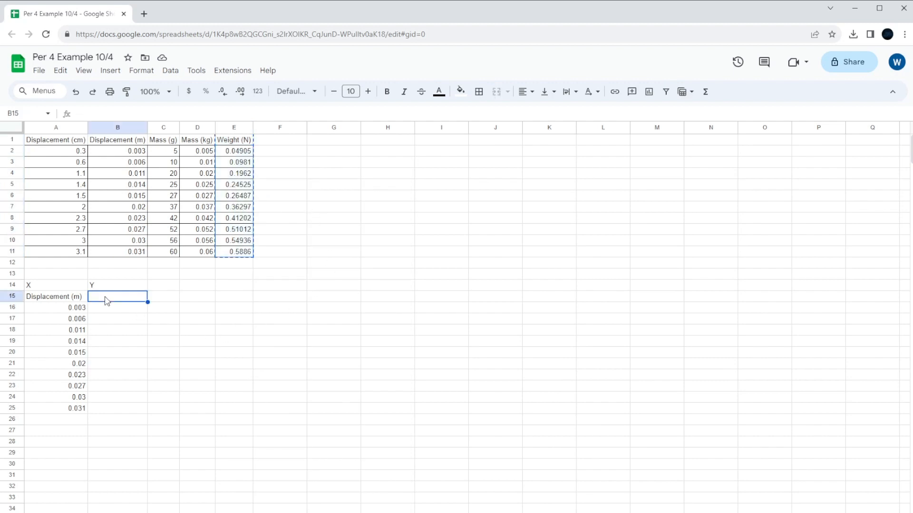
pyautogui.rightClick(118, 295)
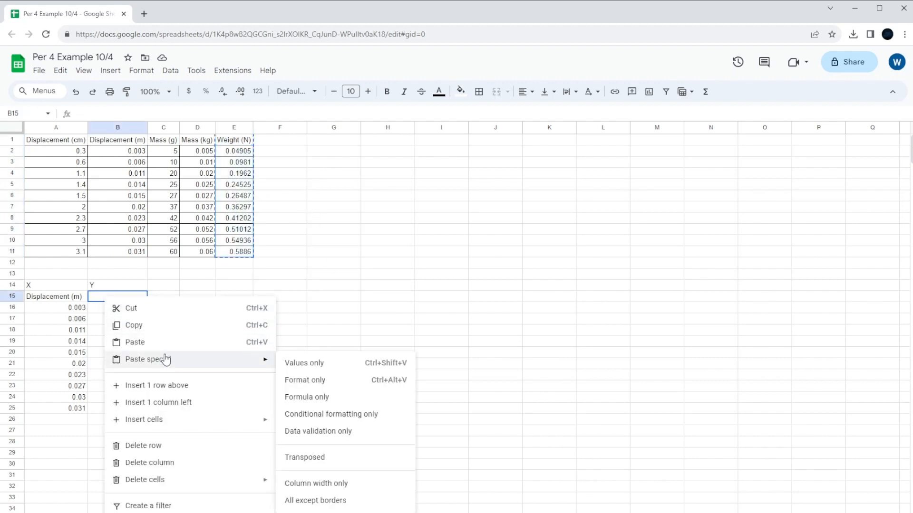
pyautogui.click(305, 362)
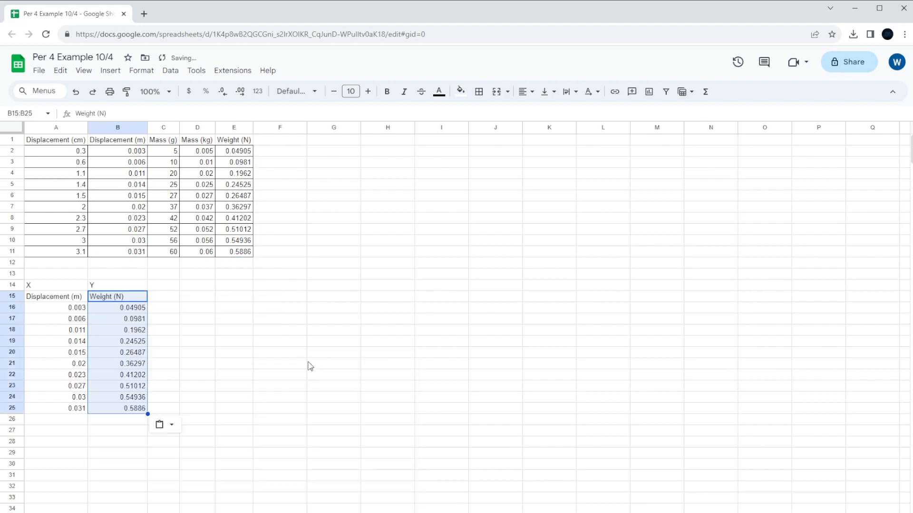
pyautogui.click(196, 351)
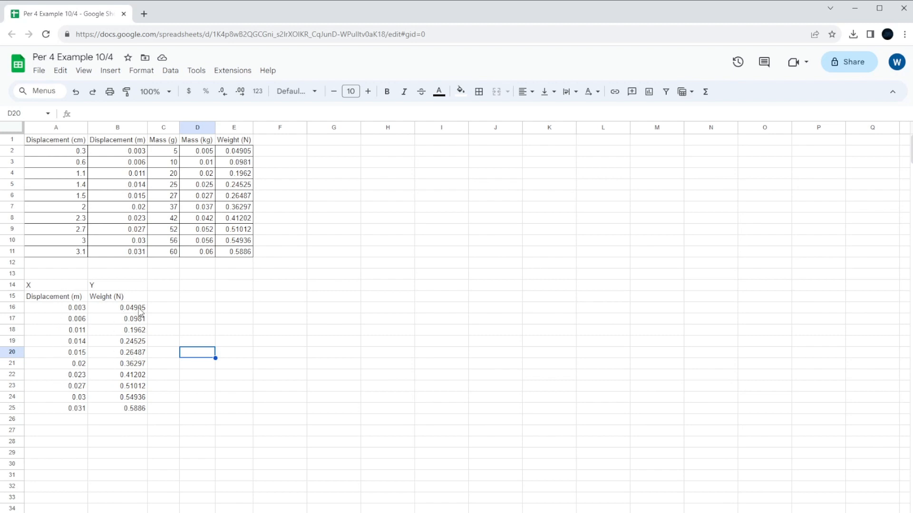
pyautogui.moveTo(87, 335)
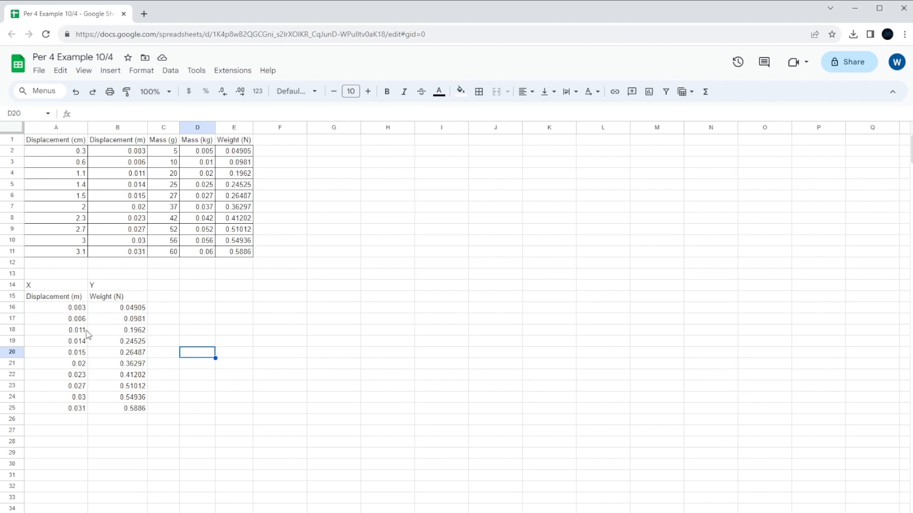
pyautogui.moveTo(58, 322)
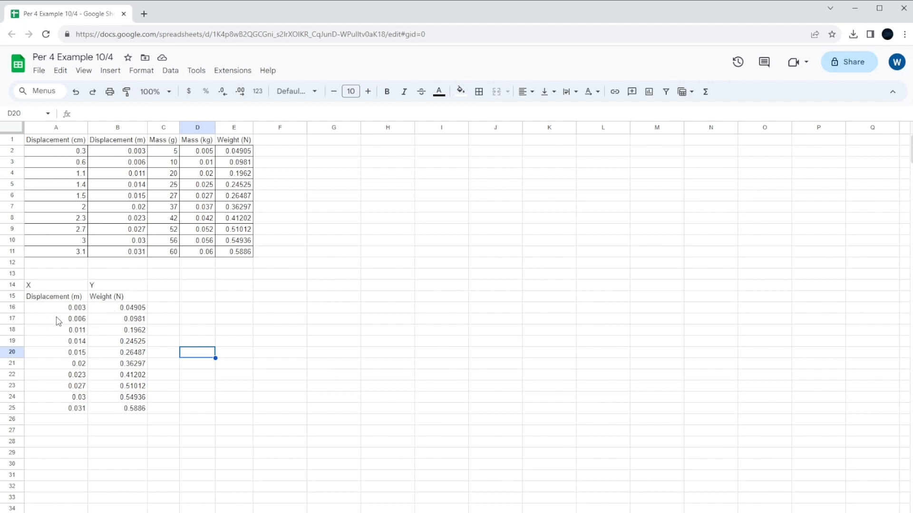
pyautogui.moveTo(46, 299)
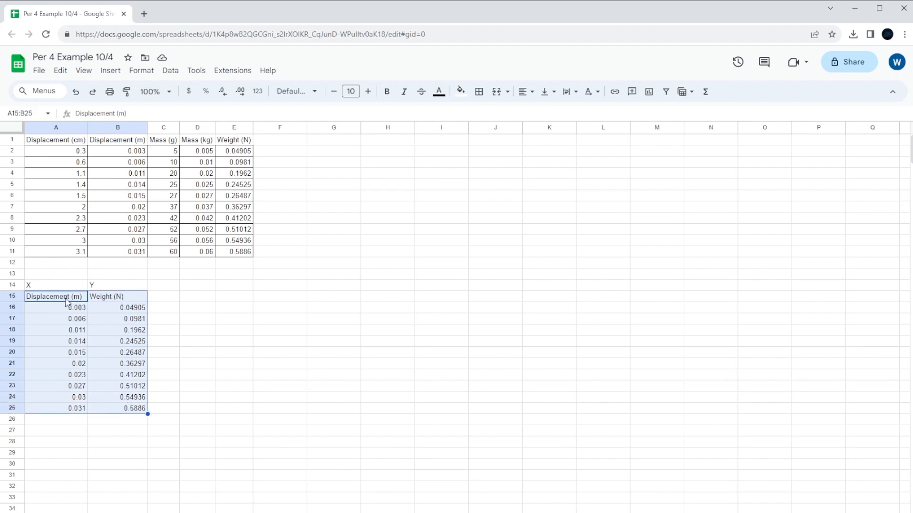
pyautogui.moveTo(107, 325)
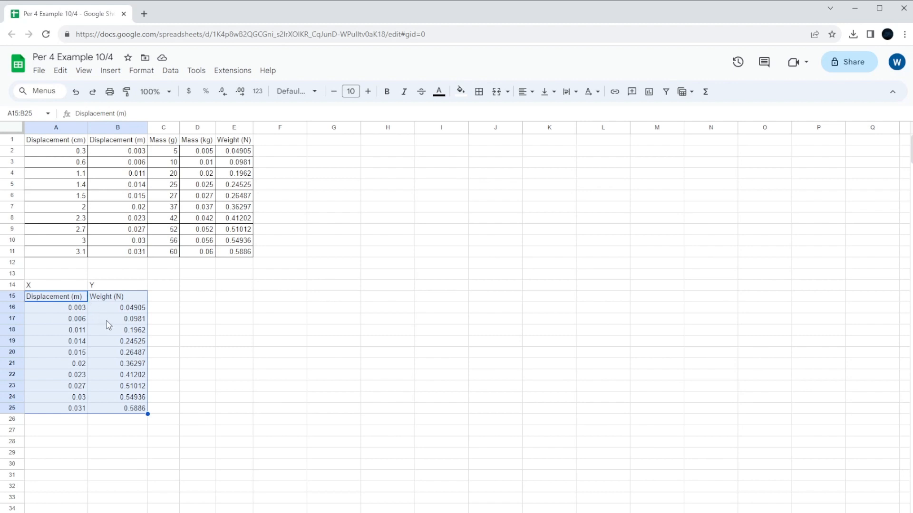
pyautogui.moveTo(112, 344)
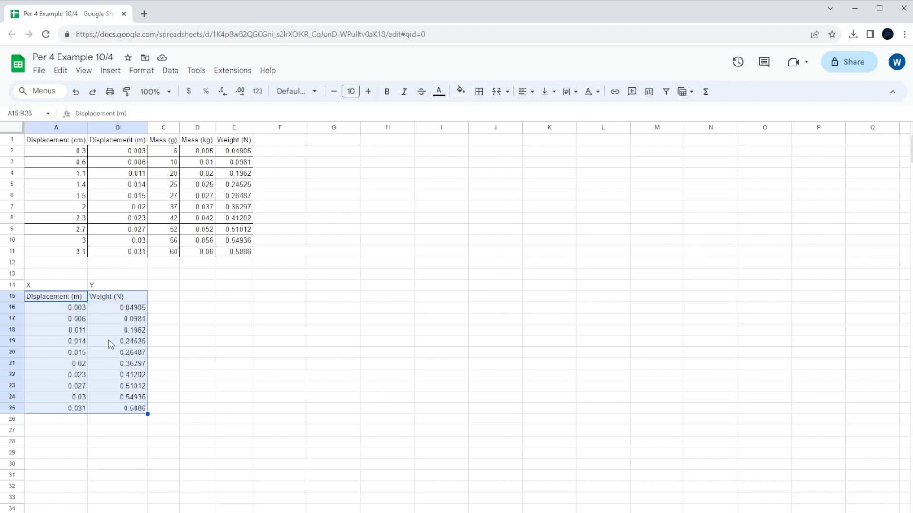
pyautogui.moveTo(135, 68)
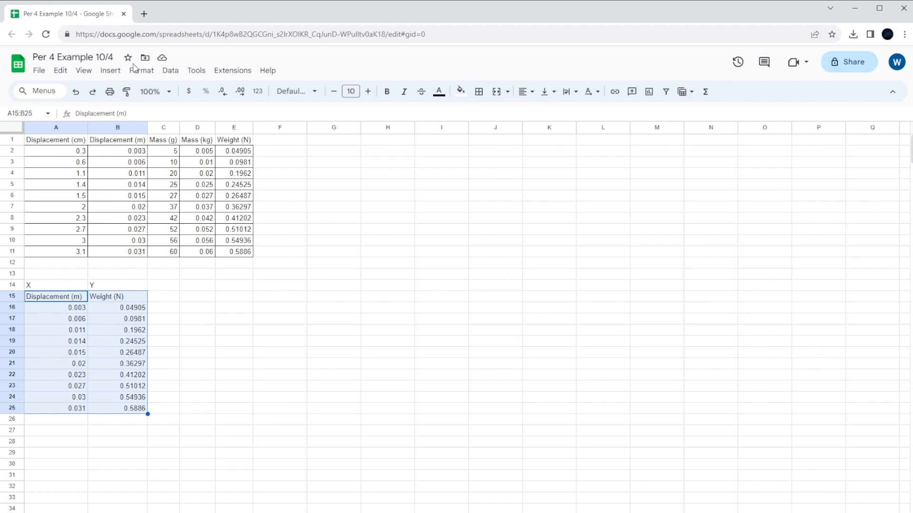
pyautogui.click(111, 71)
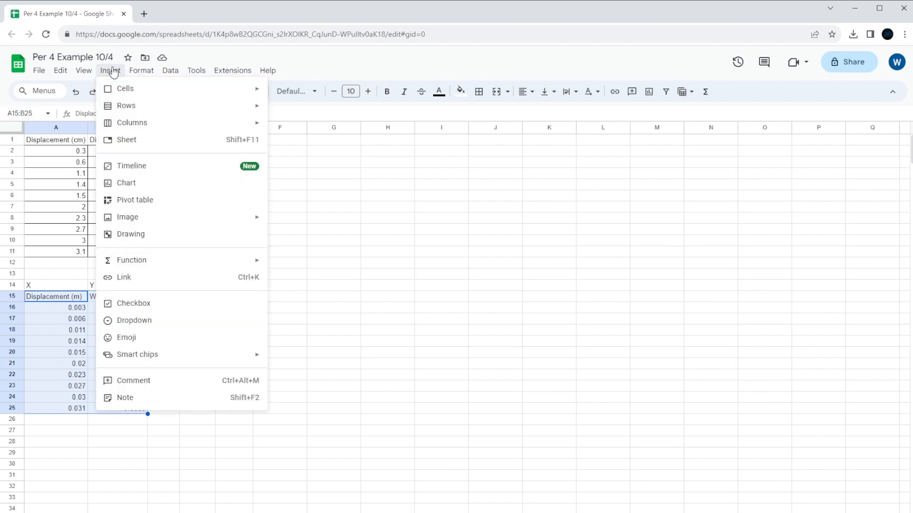
pyautogui.moveTo(158, 187)
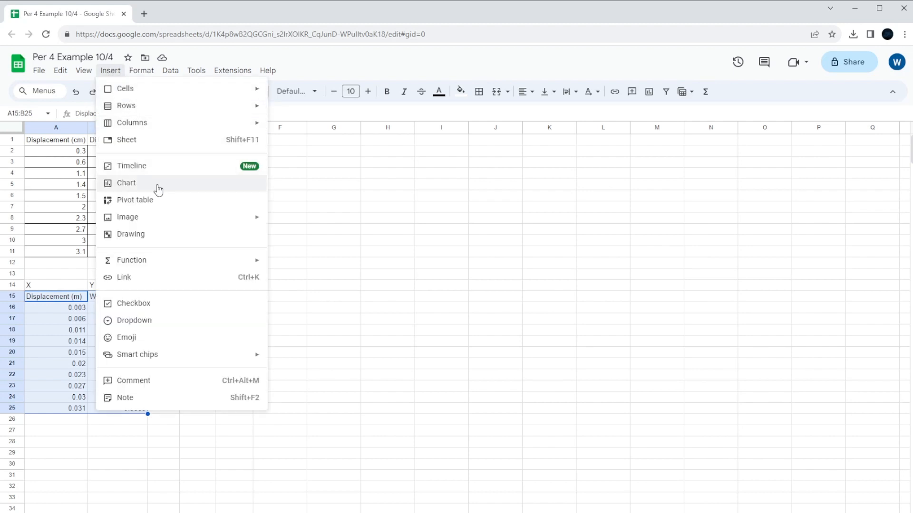
pyautogui.click(127, 183)
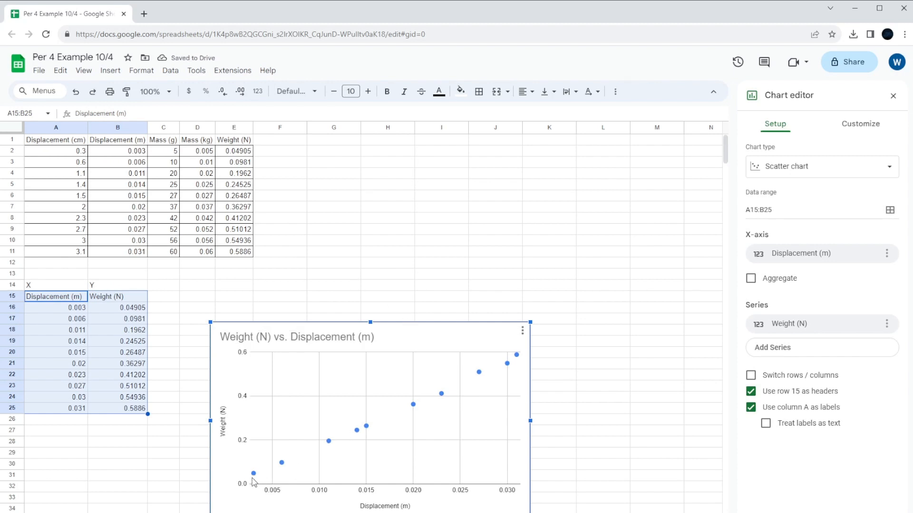
pyautogui.moveTo(491, 397)
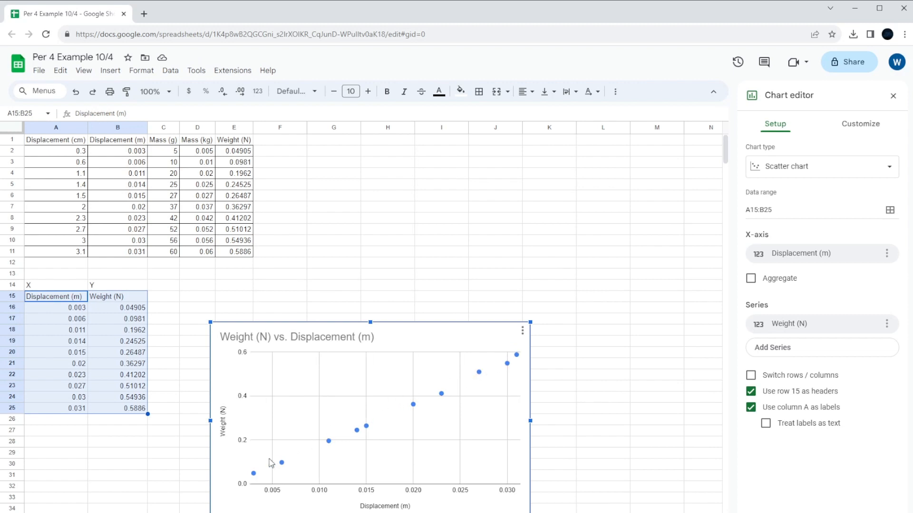
pyautogui.moveTo(468, 383)
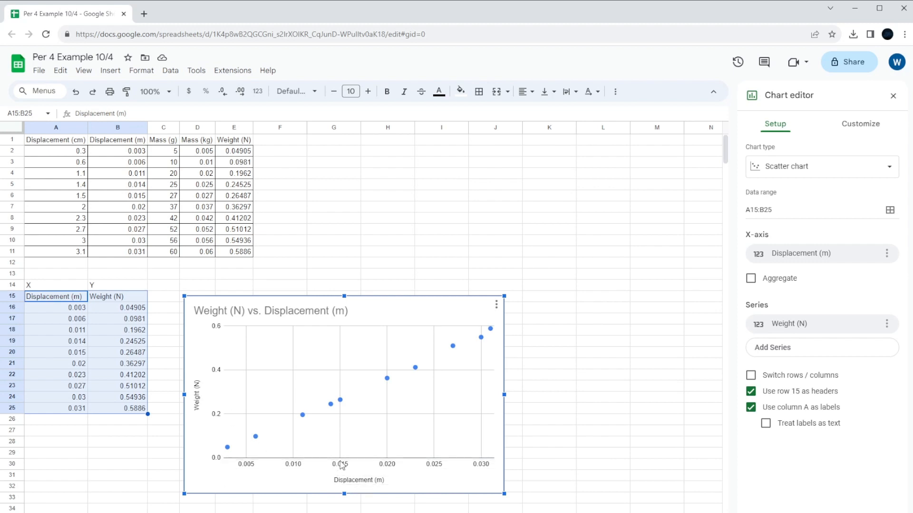
pyautogui.moveTo(270, 393)
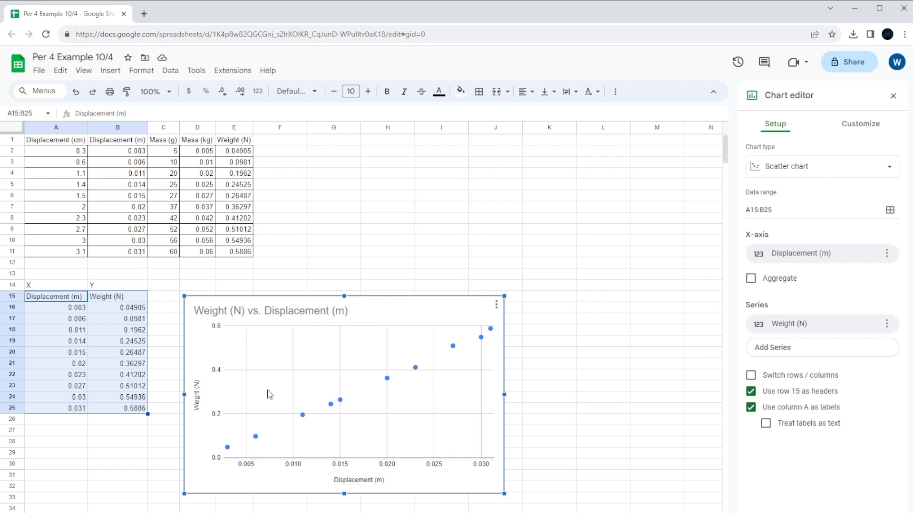
pyautogui.moveTo(330, 416)
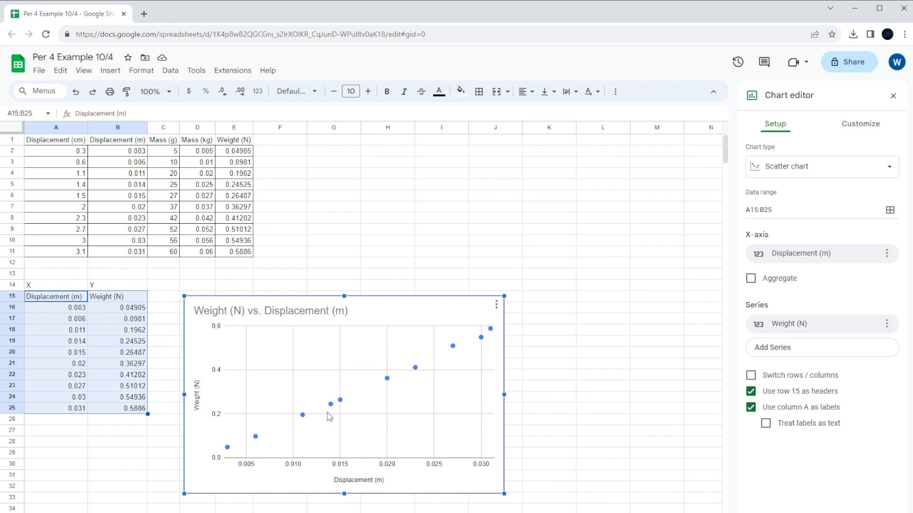
pyautogui.moveTo(344, 391)
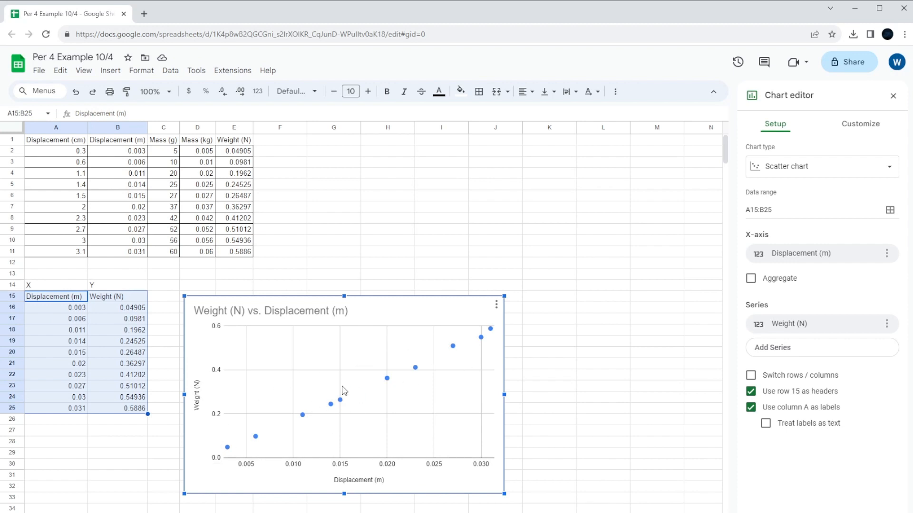
pyautogui.moveTo(222, 460)
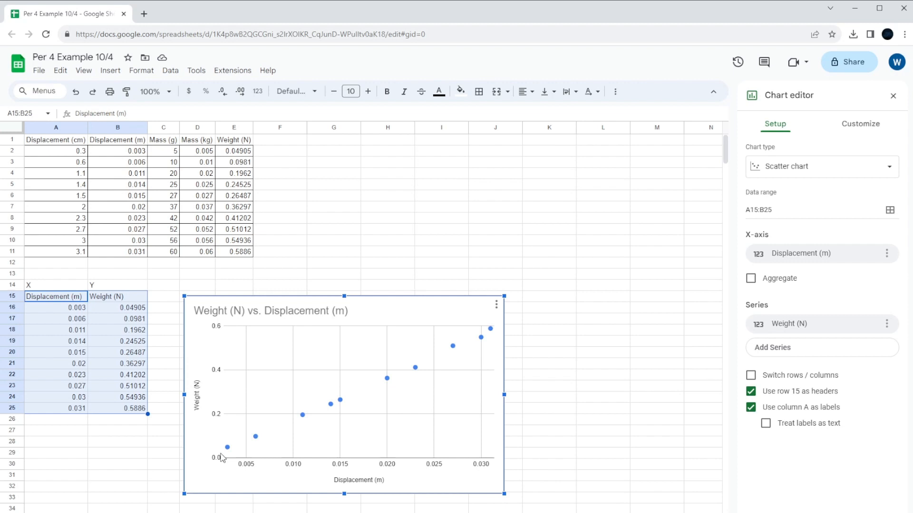
pyautogui.moveTo(417, 351)
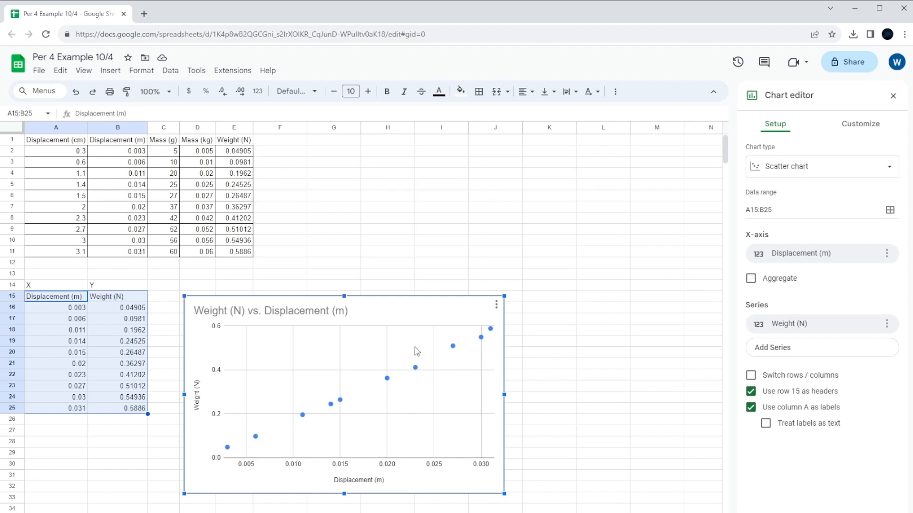
pyautogui.moveTo(271, 397)
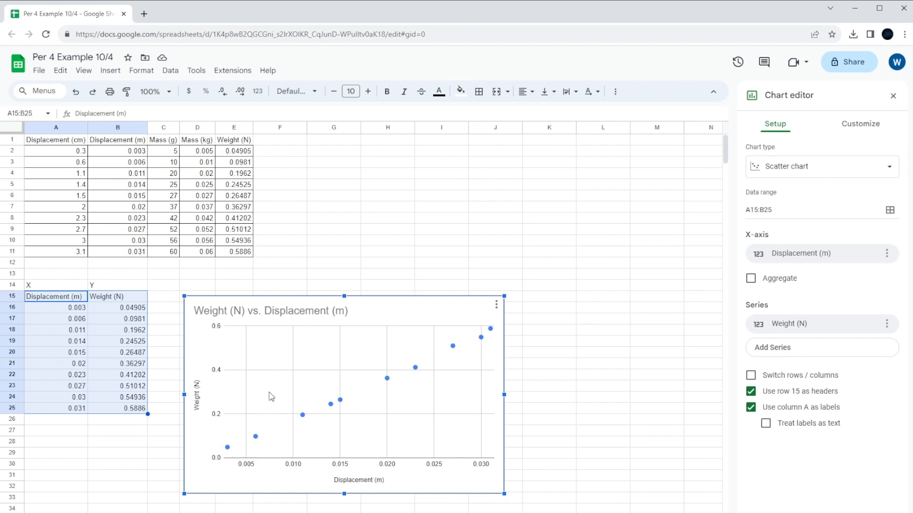
pyautogui.moveTo(310, 400)
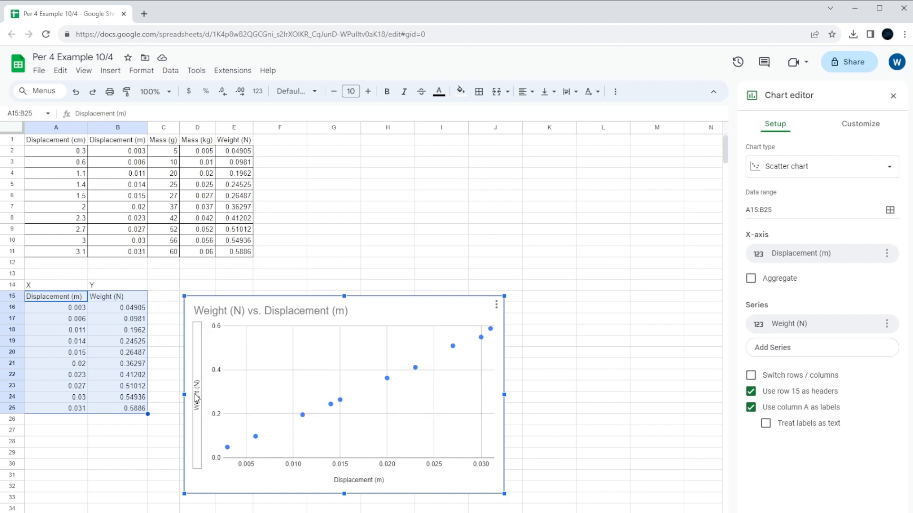
pyautogui.moveTo(357, 379)
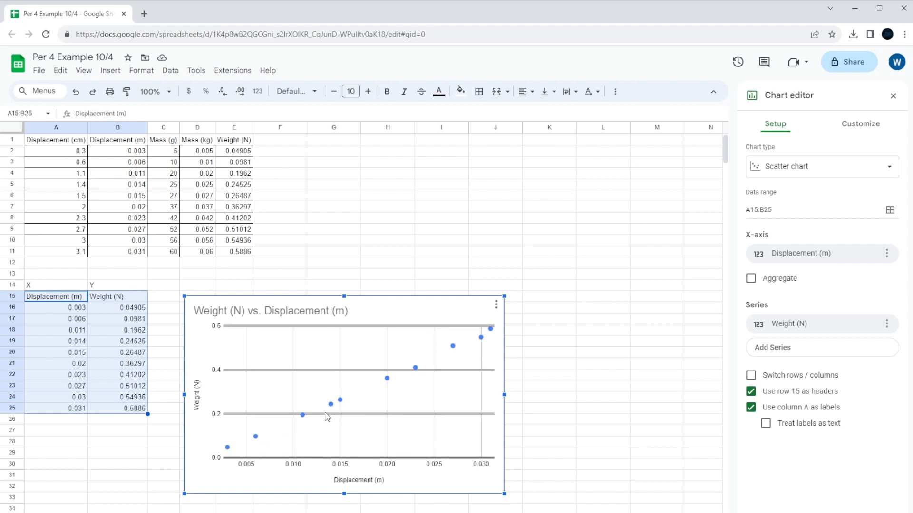
pyautogui.moveTo(250, 424)
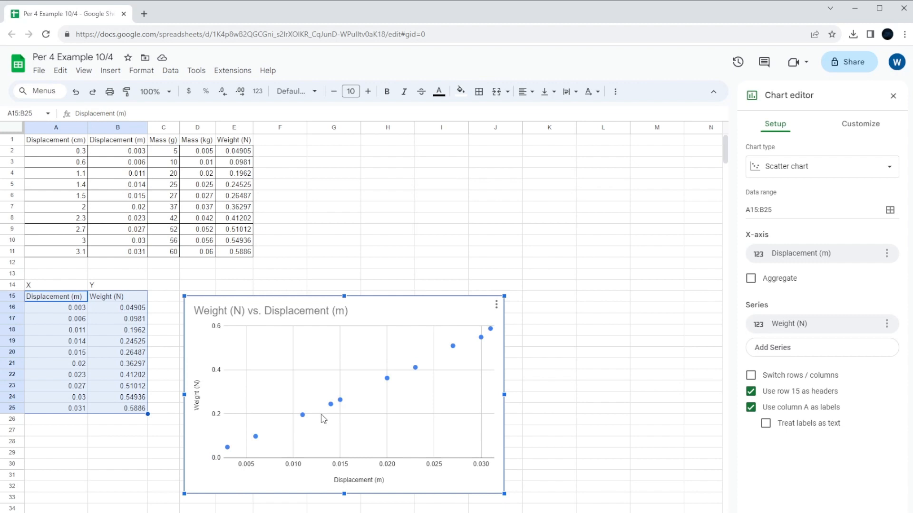
pyautogui.moveTo(345, 408)
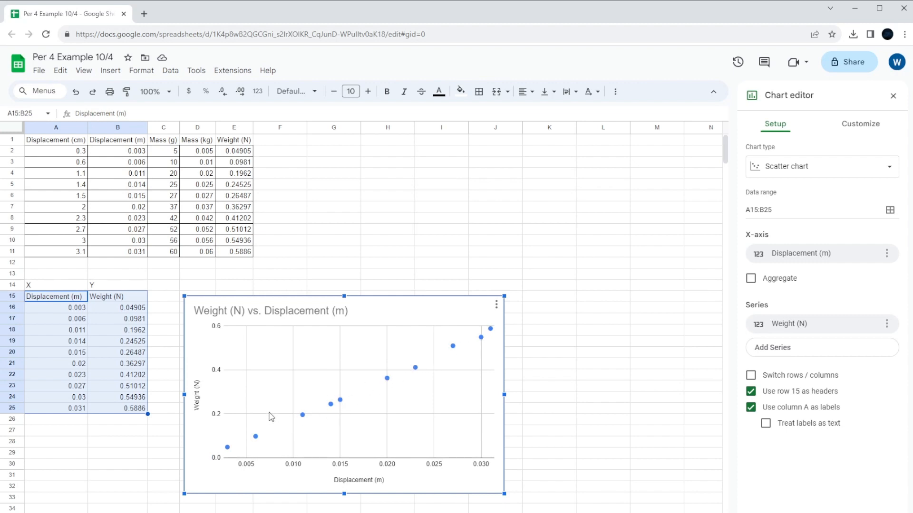
pyautogui.moveTo(241, 409)
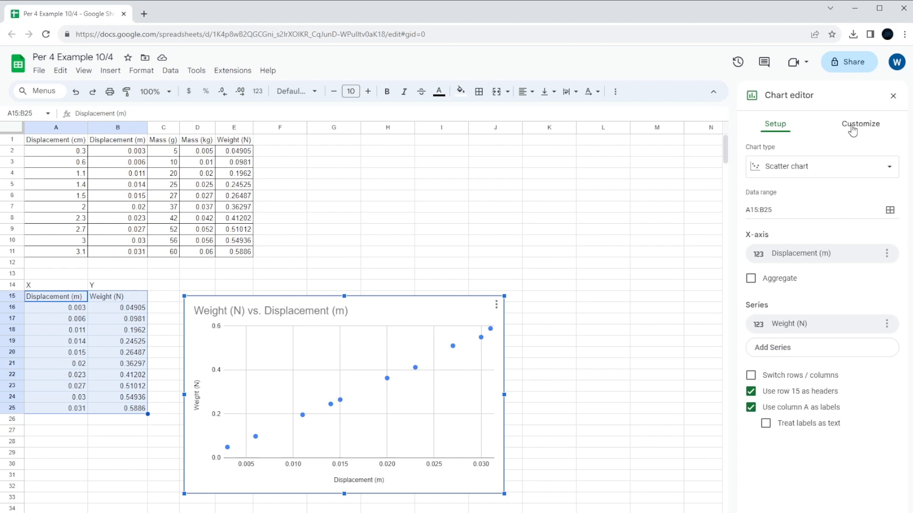
# Step: Show the Customize > Series format settings for the Weight (N) series
pyautogui.click(861, 123)
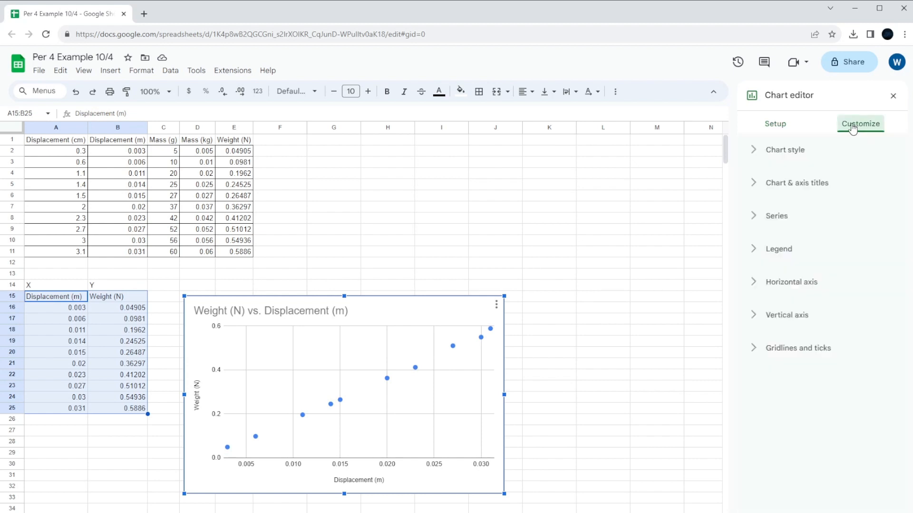
pyautogui.moveTo(767, 189)
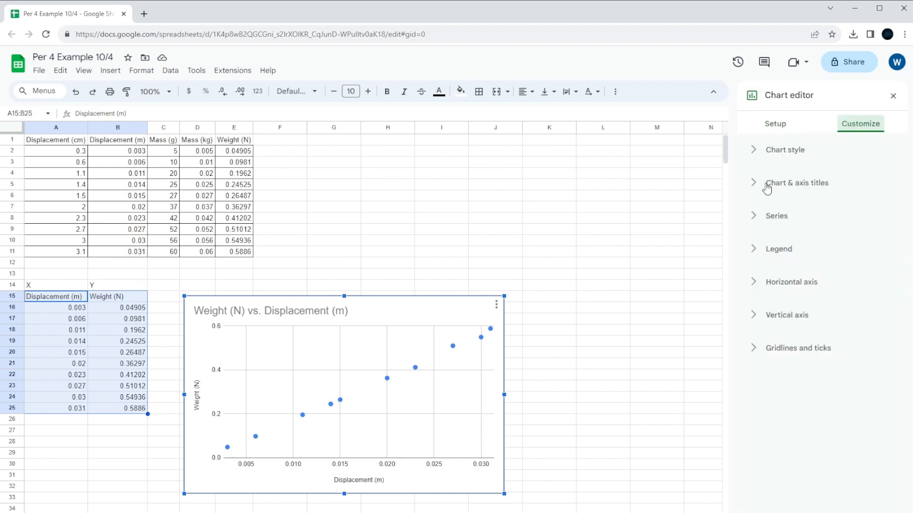
pyautogui.moveTo(780, 220)
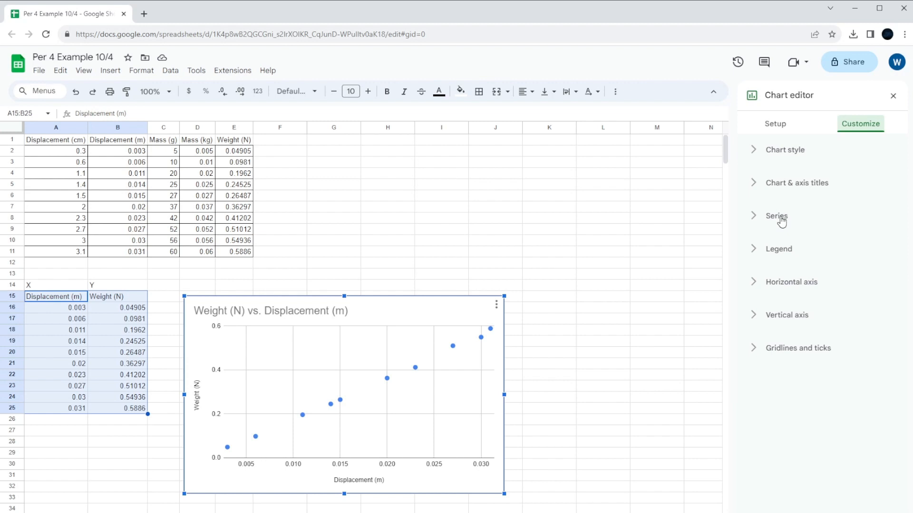
pyautogui.click(776, 215)
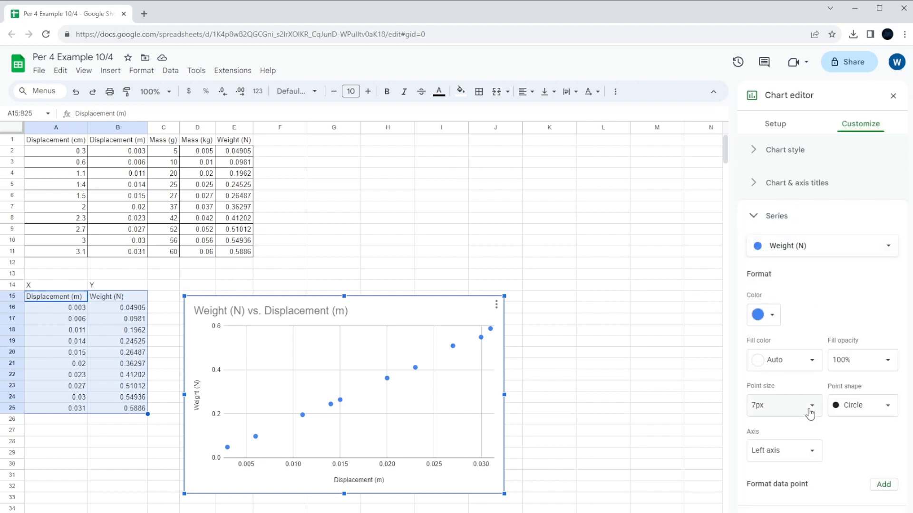
pyautogui.moveTo(809, 400)
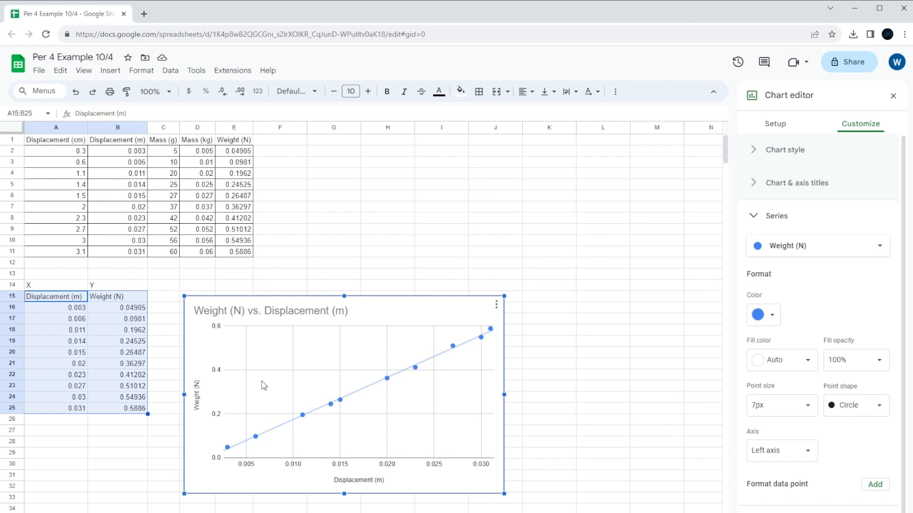
pyautogui.moveTo(313, 343)
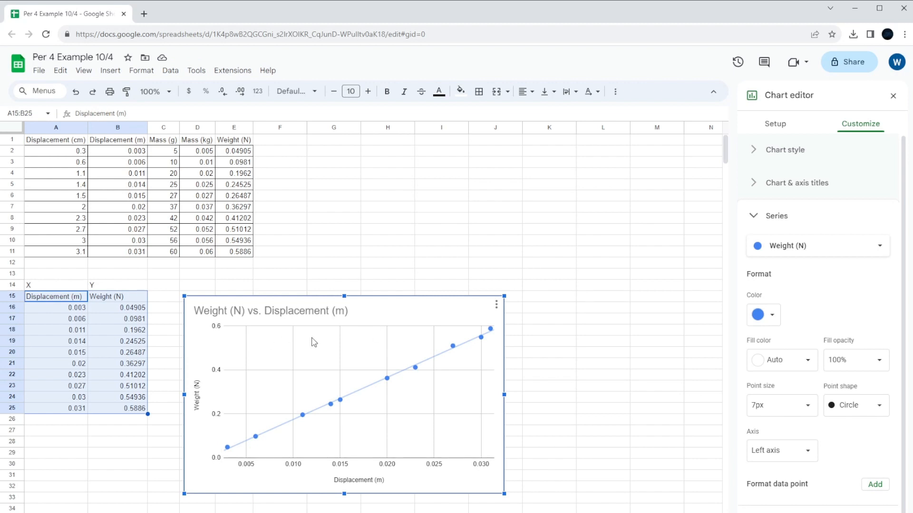
pyautogui.moveTo(393, 383)
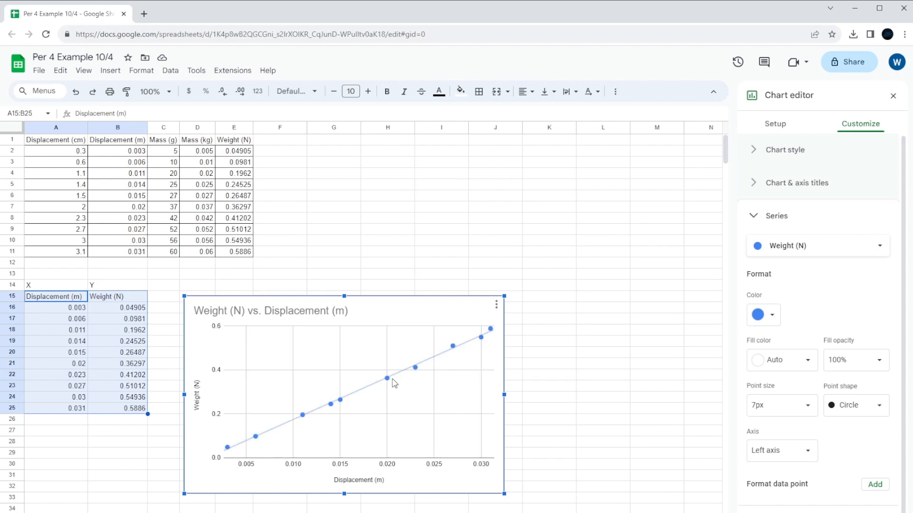
pyautogui.moveTo(347, 398)
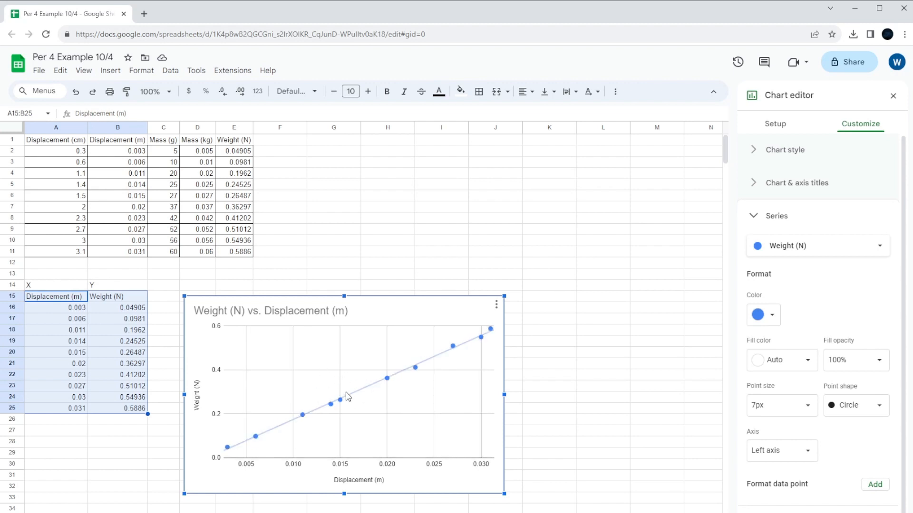
pyautogui.moveTo(234, 446)
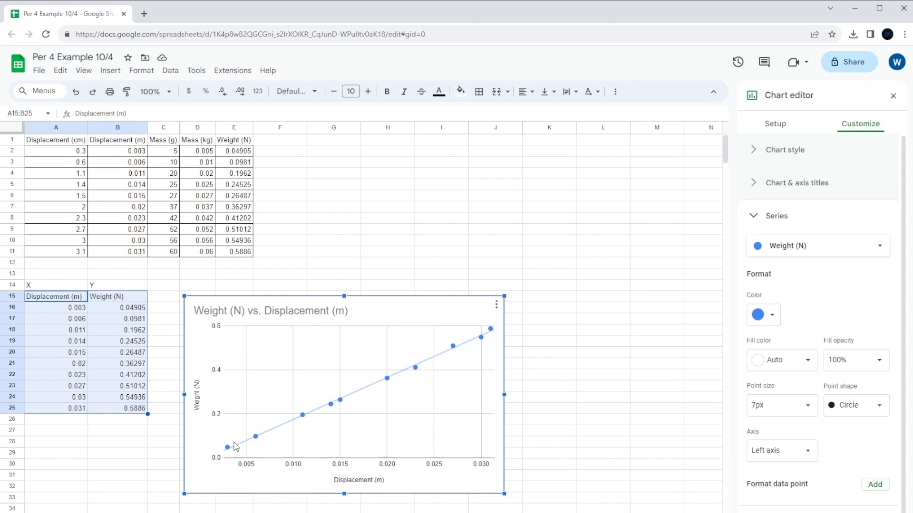
pyautogui.moveTo(360, 398)
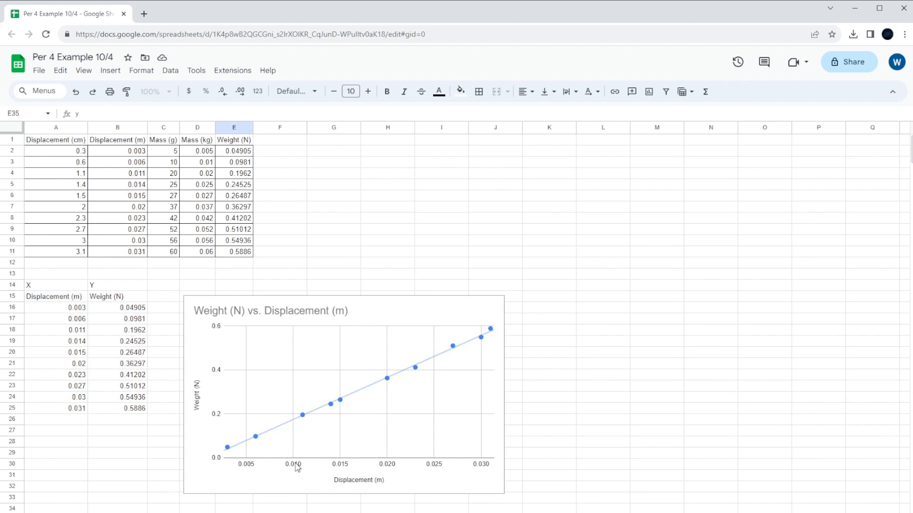
# Step: Enable a linear trendline through the Weight vs Displacement points and begin the y=mx note
pyautogui.write('=mx')
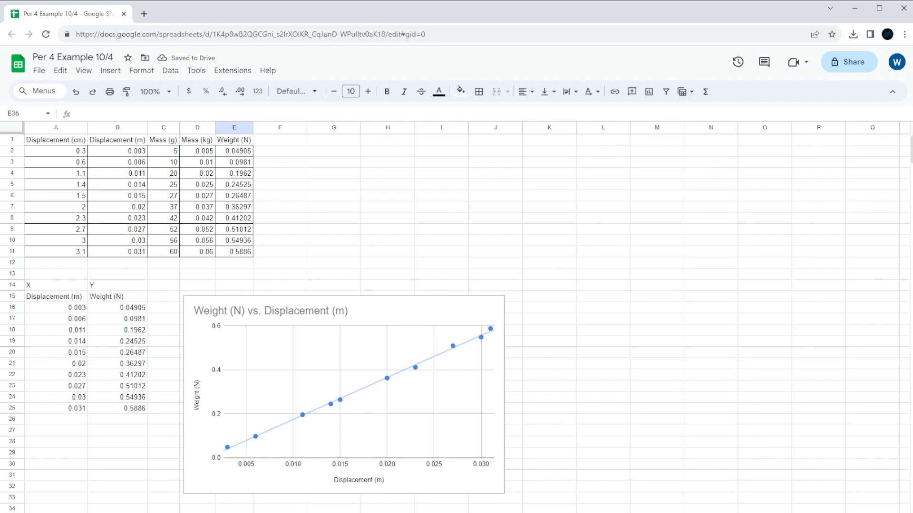
# Step: Write the notes 'y=mx+b' and 'm stands for slope' in E35 and E36 below the chart
pyautogui.scroll(-3)
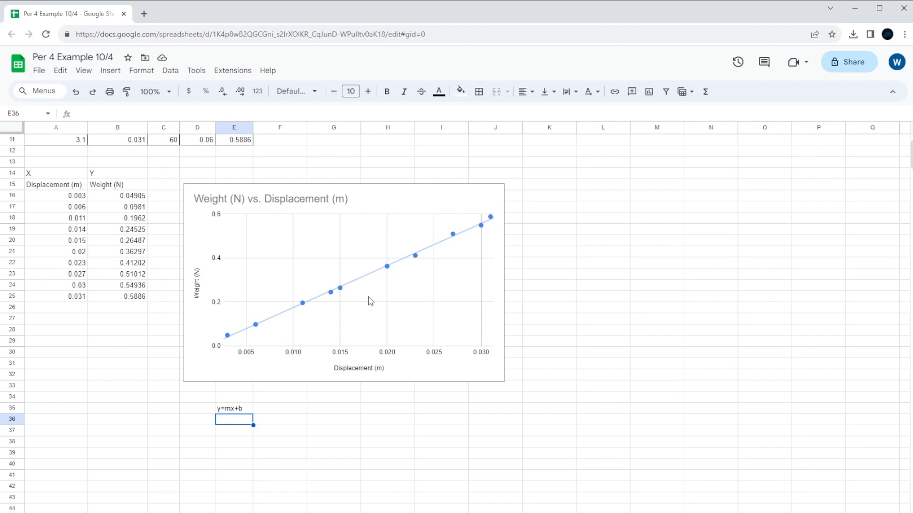
pyautogui.moveTo(219, 436)
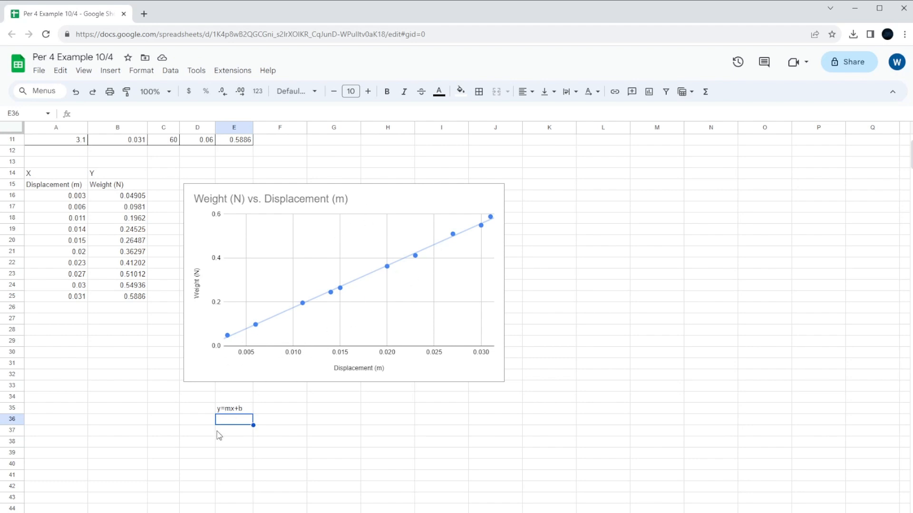
pyautogui.write('S')
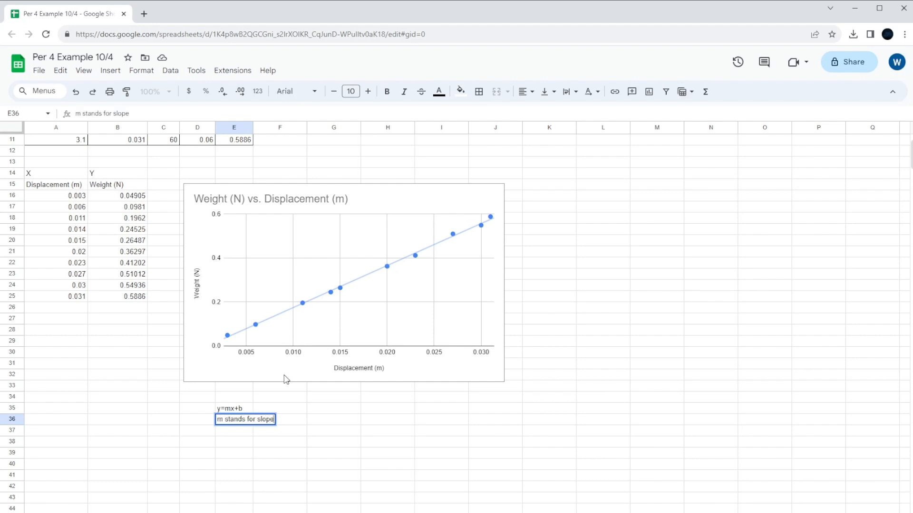
pyautogui.press('enter')
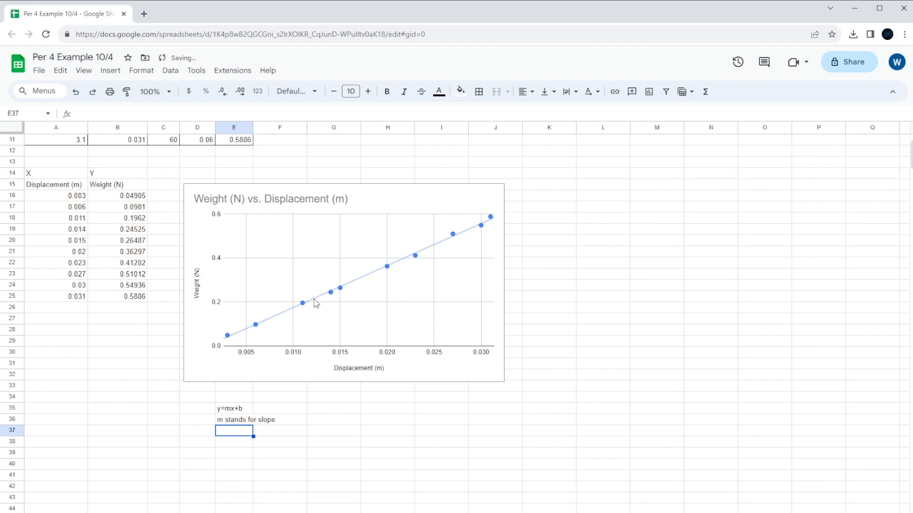
pyautogui.moveTo(482, 206)
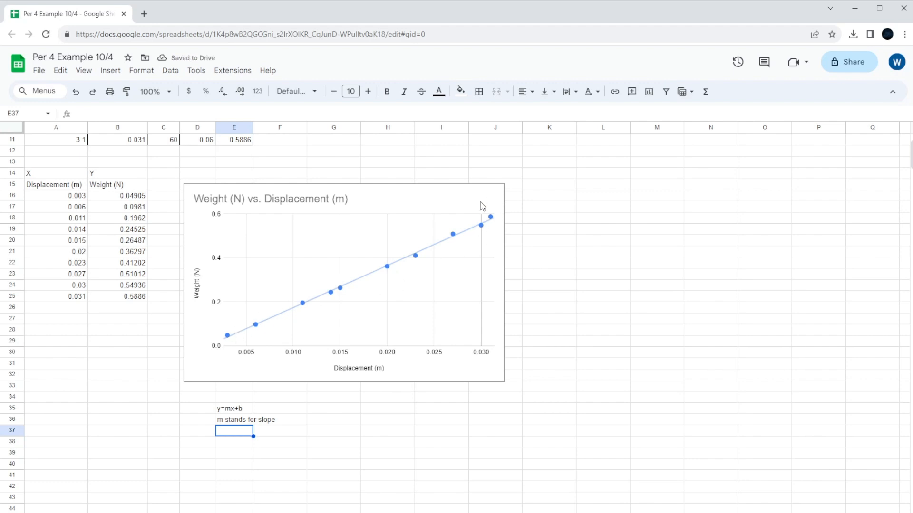
pyautogui.moveTo(229, 420)
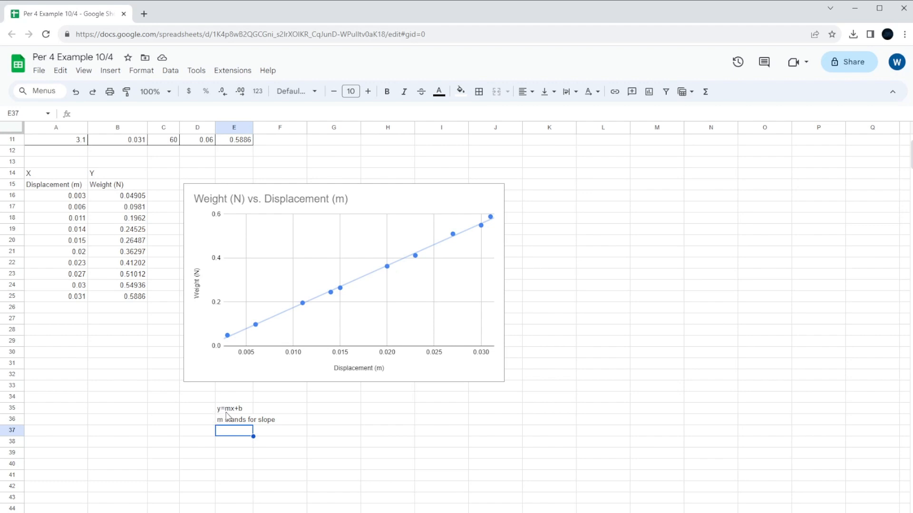
pyautogui.moveTo(412, 197)
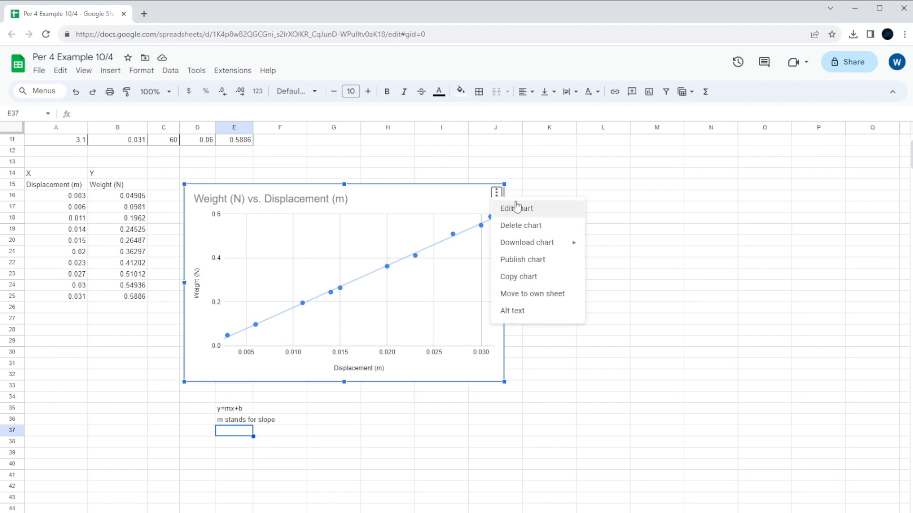
# Step: Set the linear trendline's label to Use Equation, showing 19.1*x + -0.0165 in the legend
pyautogui.click(515, 208)
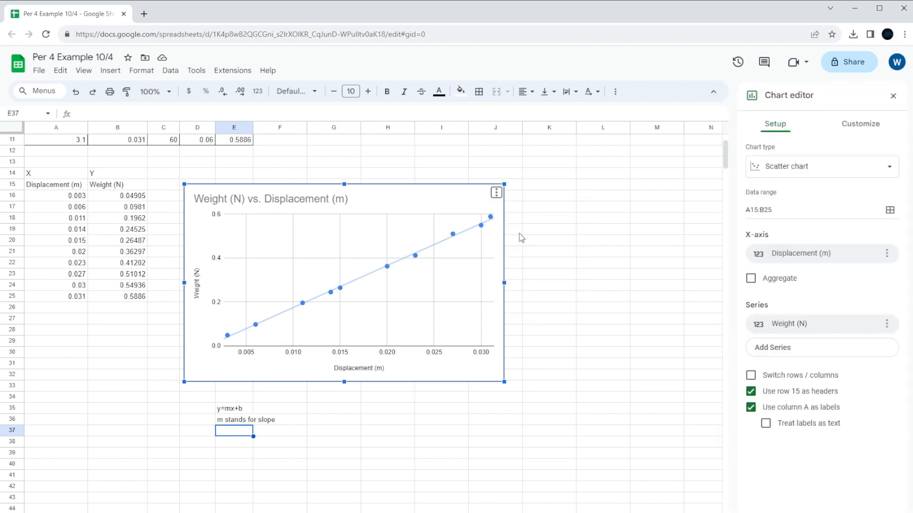
pyautogui.click(860, 124)
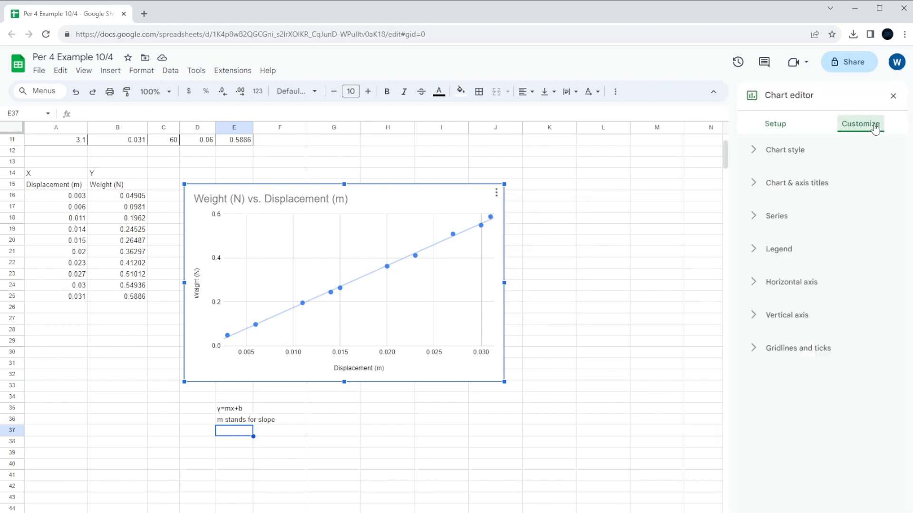
pyautogui.click(775, 216)
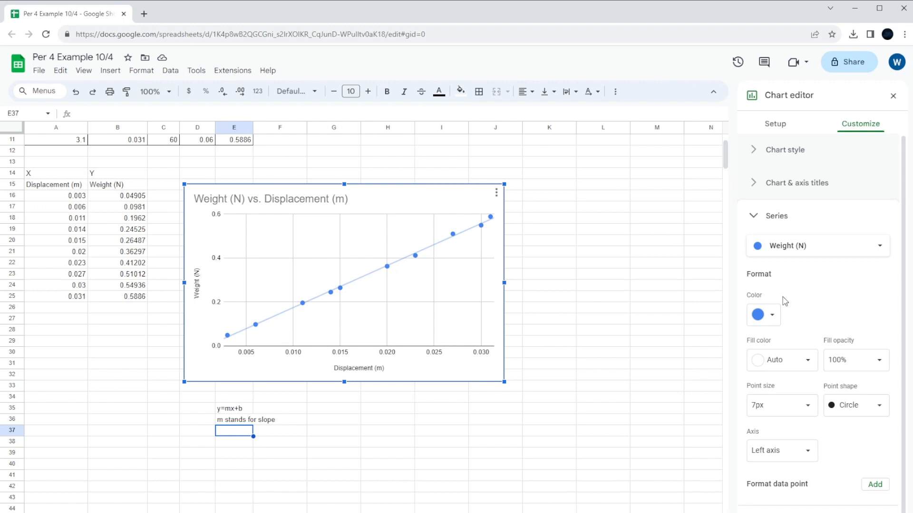
pyautogui.moveTo(383, 283)
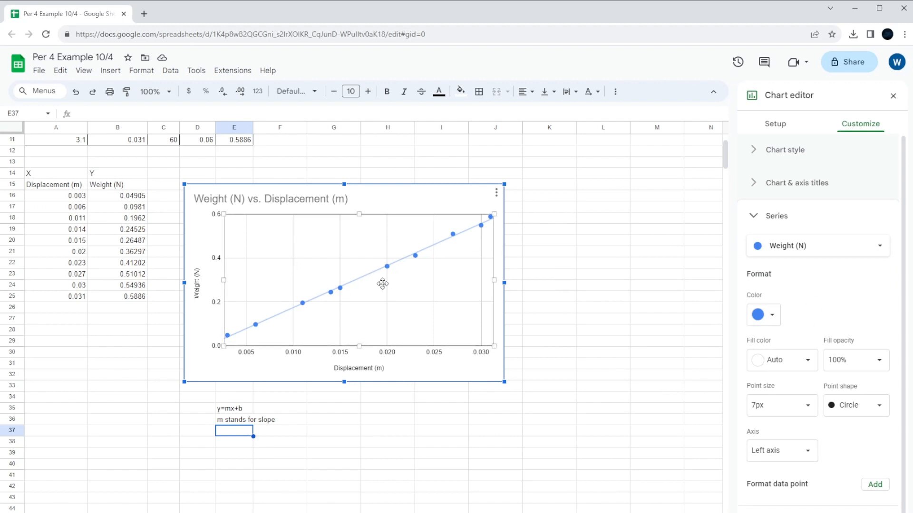
pyautogui.moveTo(526, 391)
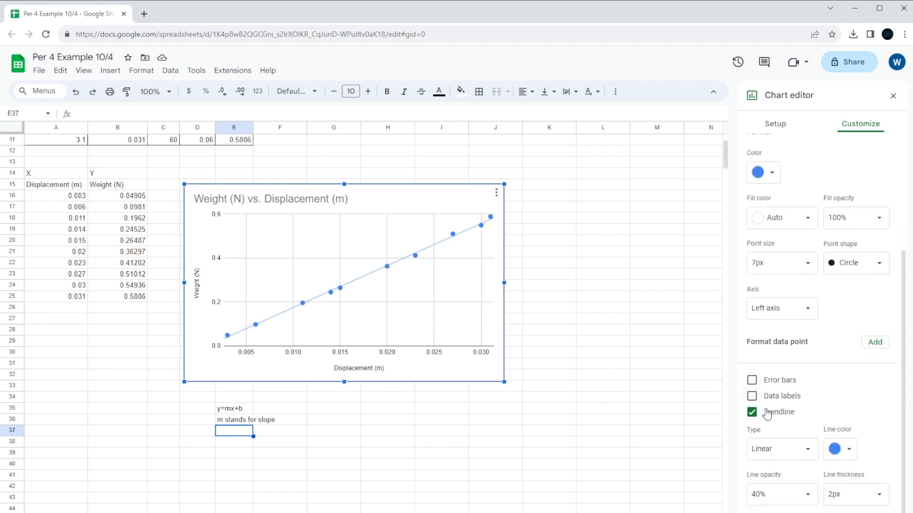
pyautogui.moveTo(767, 438)
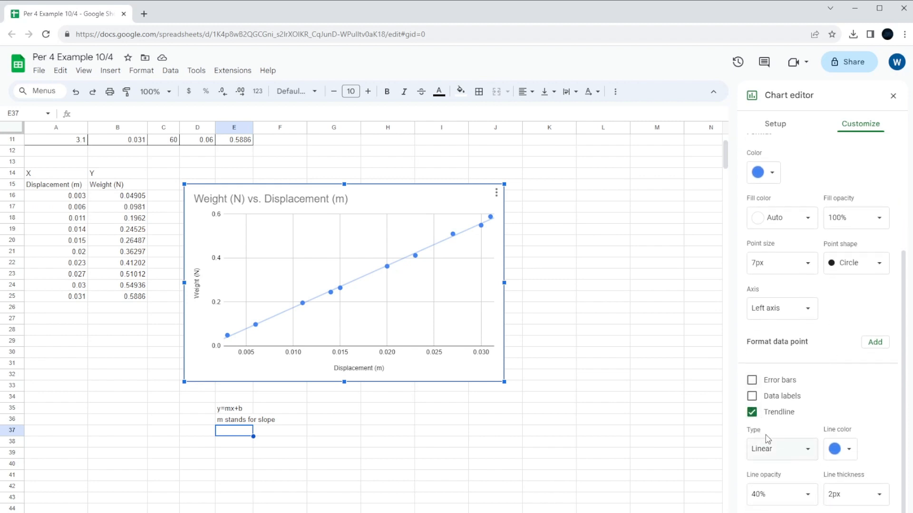
pyautogui.moveTo(768, 439)
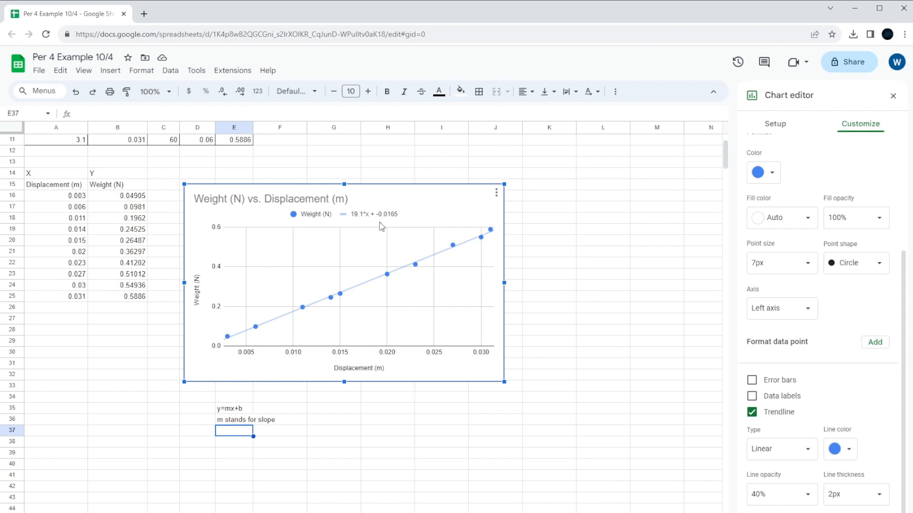
pyautogui.moveTo(398, 223)
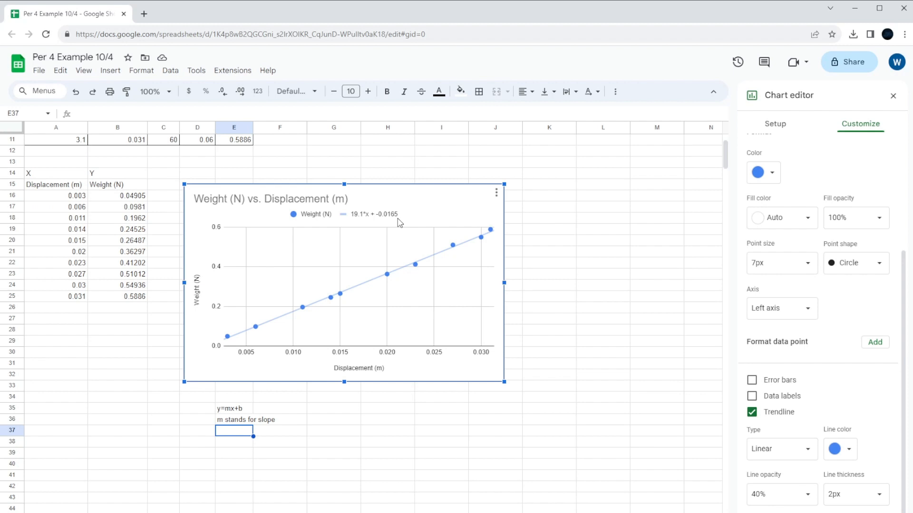
pyautogui.moveTo(364, 267)
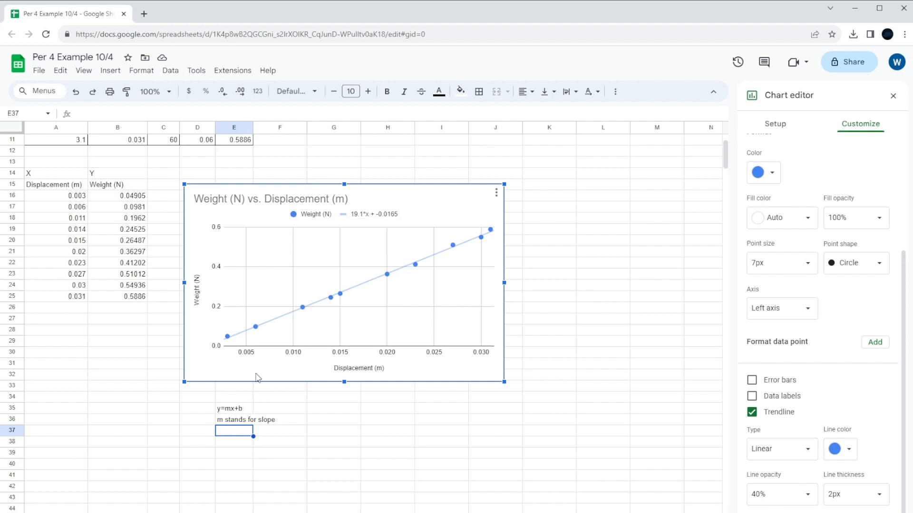
pyautogui.moveTo(375, 240)
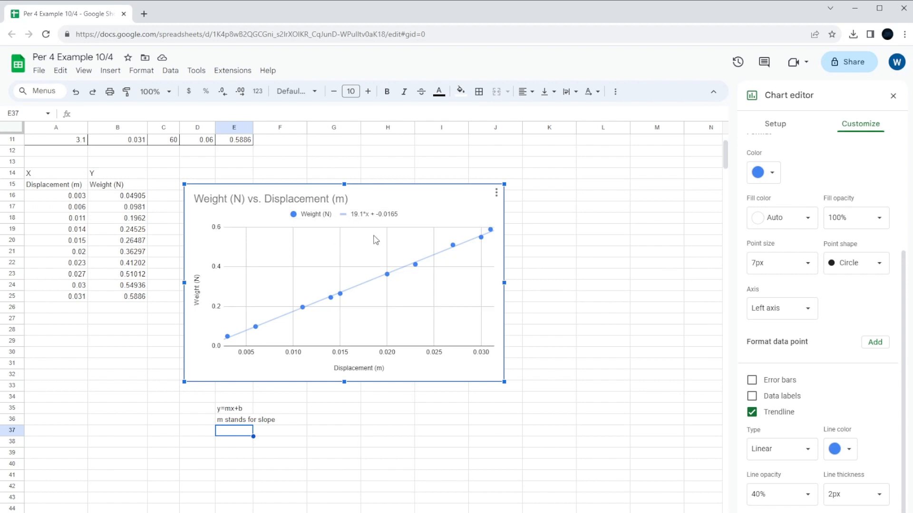
pyautogui.moveTo(358, 222)
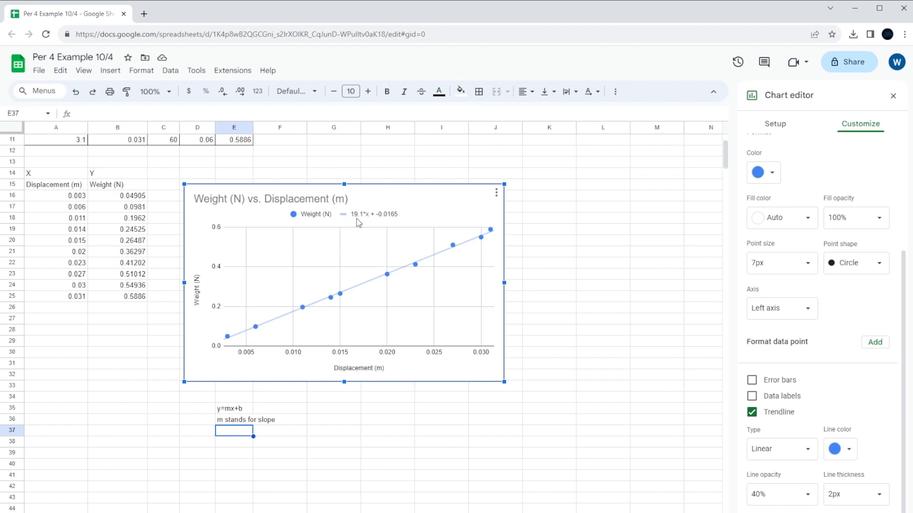
pyautogui.moveTo(367, 223)
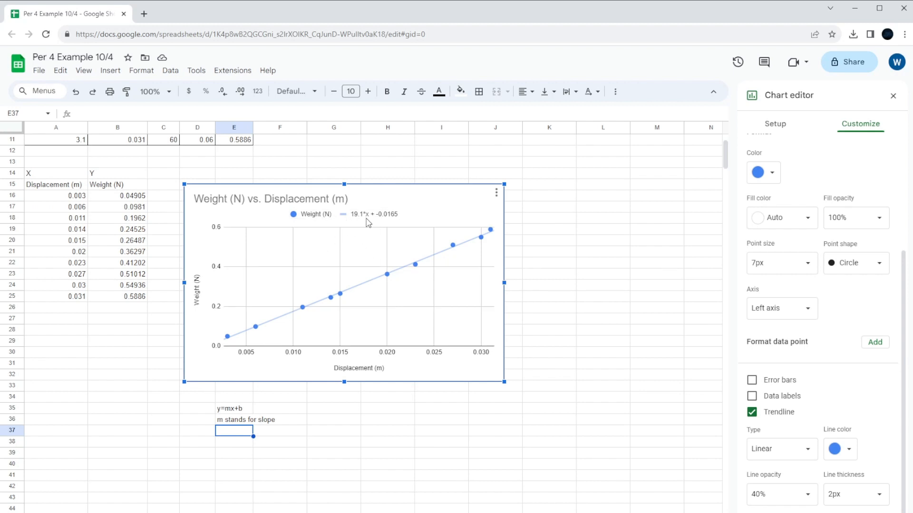
pyautogui.moveTo(330, 294)
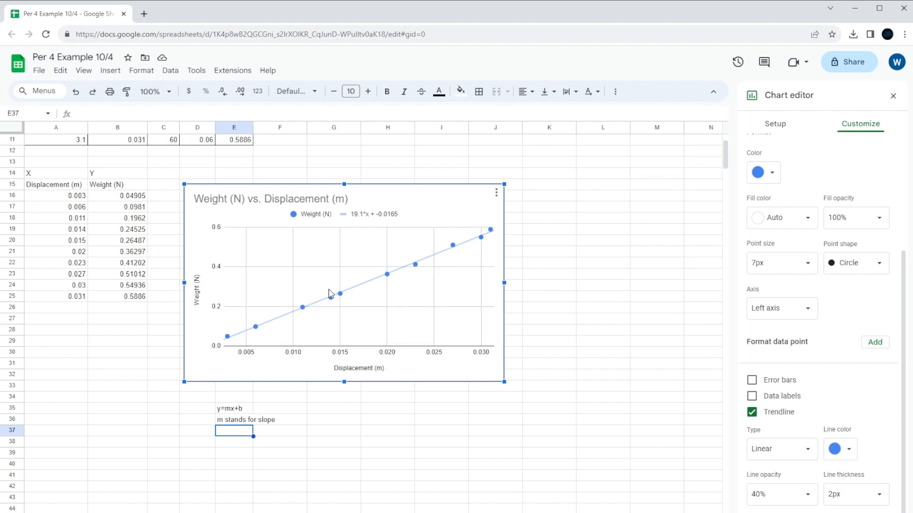
pyautogui.click(143, 13)
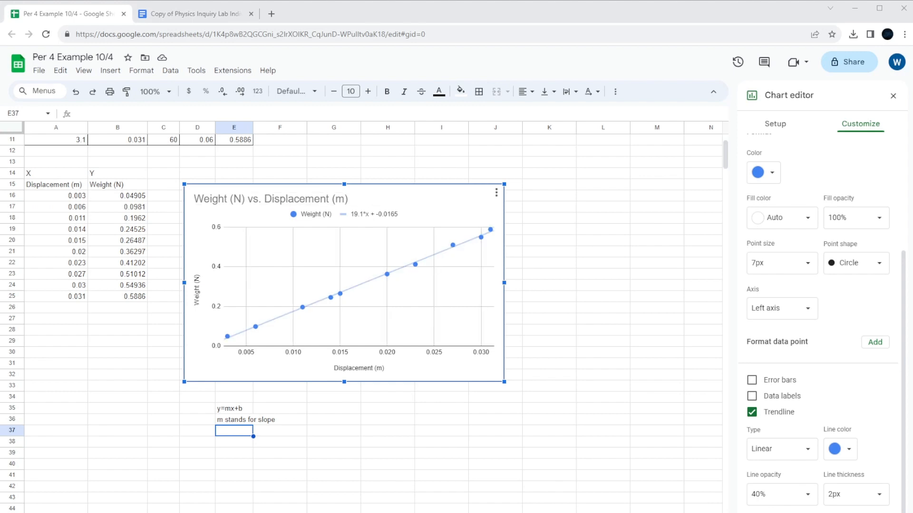
# Step: Copy the chart via its three-dot menu for use in the lab report
pyautogui.click(495, 193)
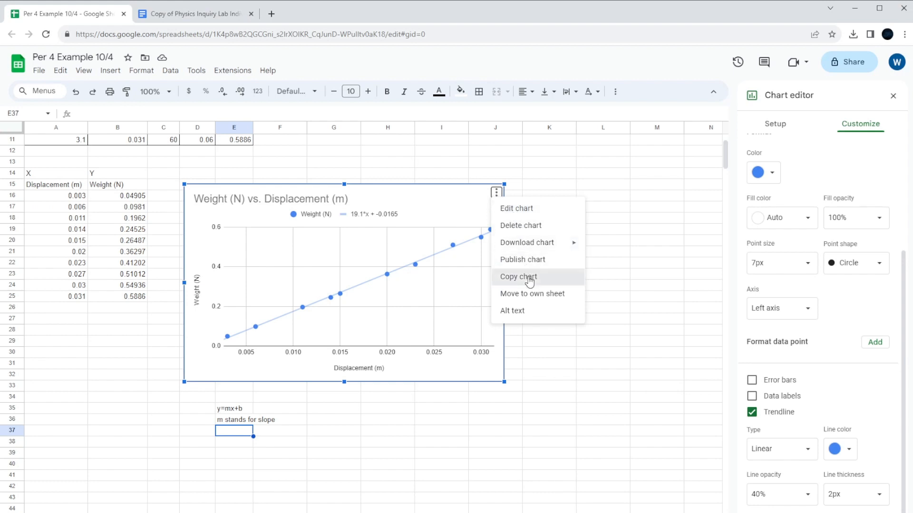
pyautogui.click(195, 14)
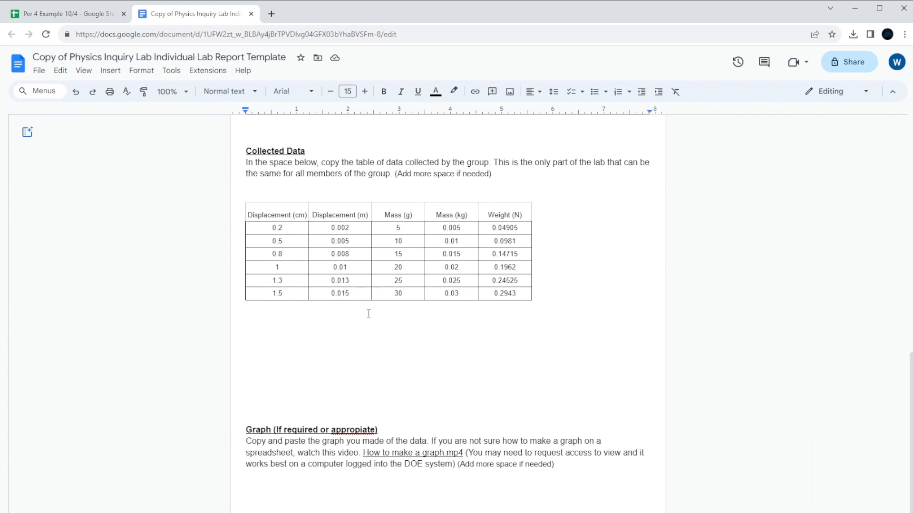
# Step: Paste the chart below the Graph instructions, keeping Link to spreadsheet selected
pyautogui.scroll(-3)
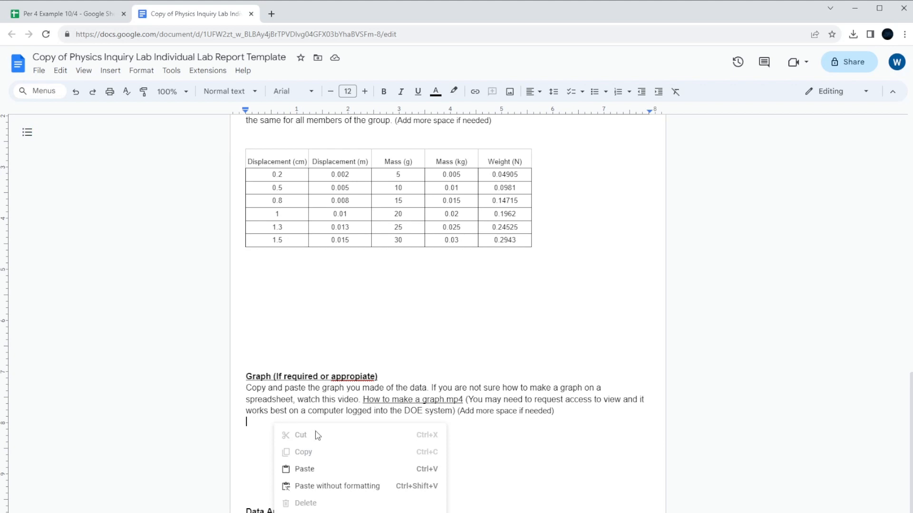
pyautogui.click(305, 469)
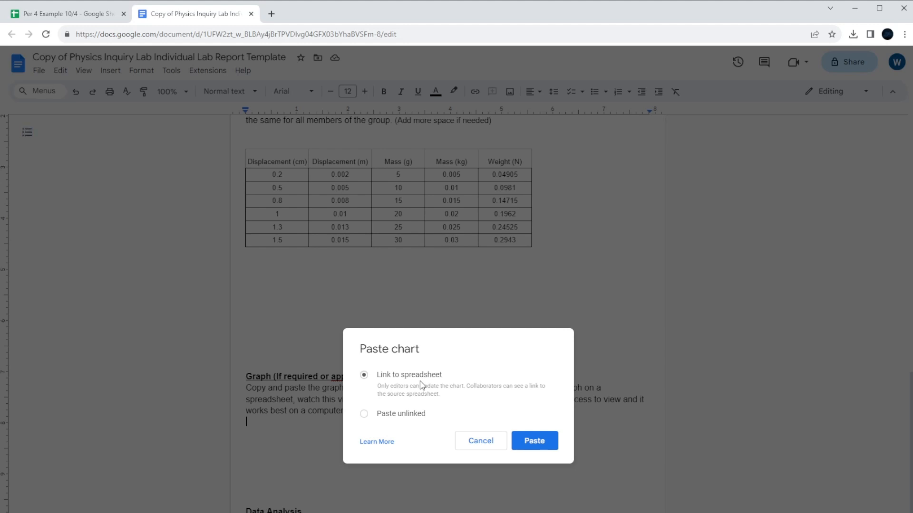
pyautogui.moveTo(481, 422)
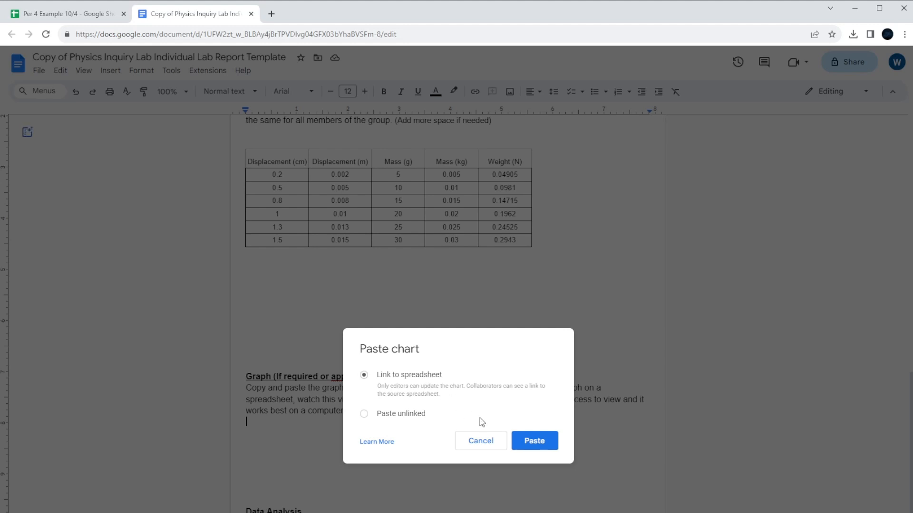
pyautogui.moveTo(473, 404)
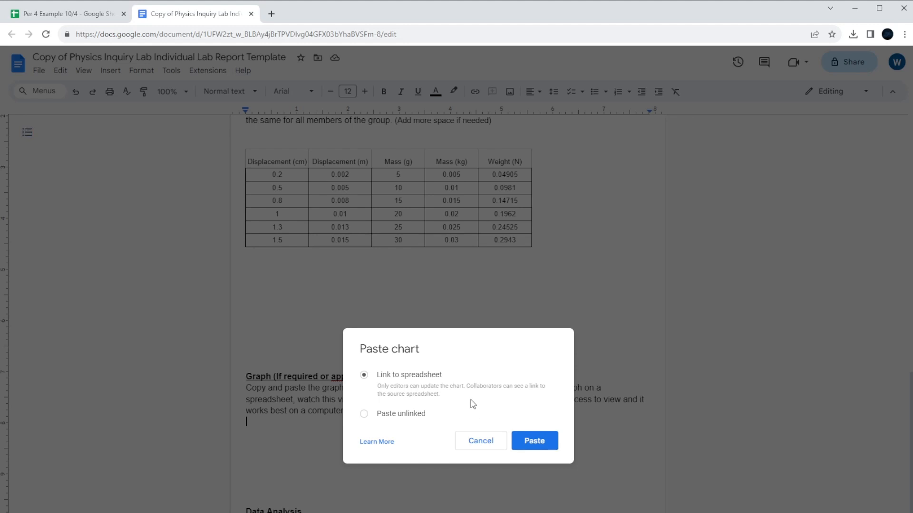
pyautogui.moveTo(478, 395)
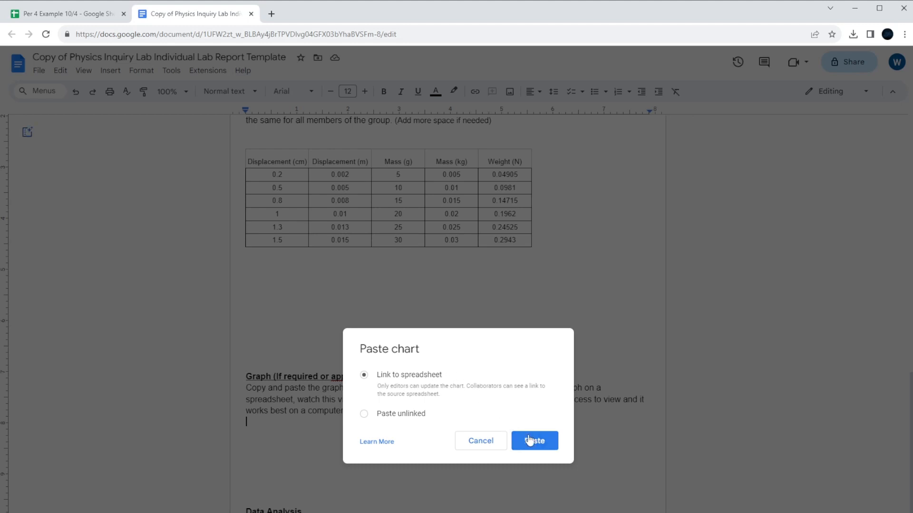
# Step: Paste the Weight vs. Displacement chart linked to the spreadsheet and review it in the Graph section
pyautogui.click(532, 440)
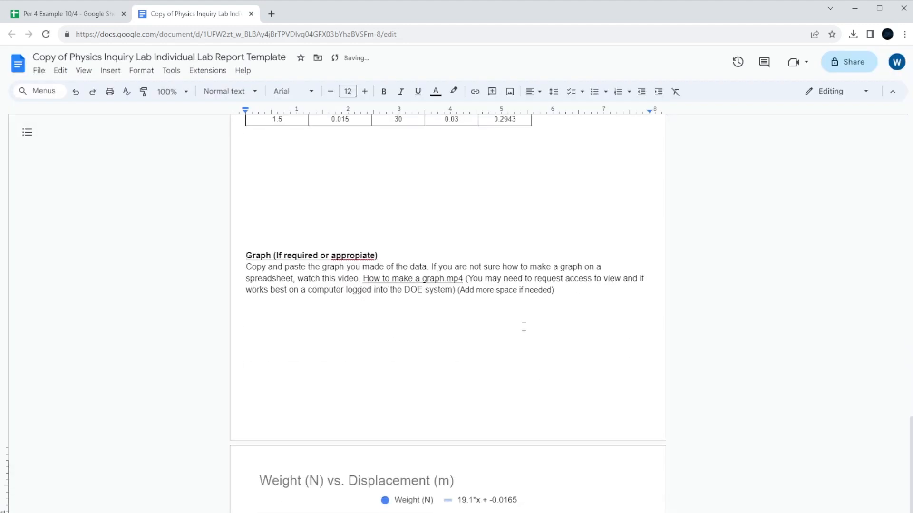
pyautogui.click(355, 480)
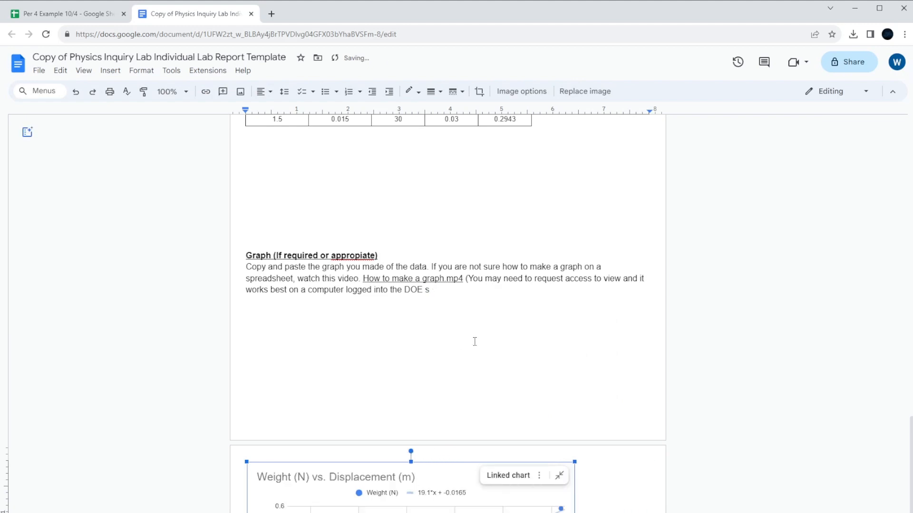
pyautogui.scroll(-3)
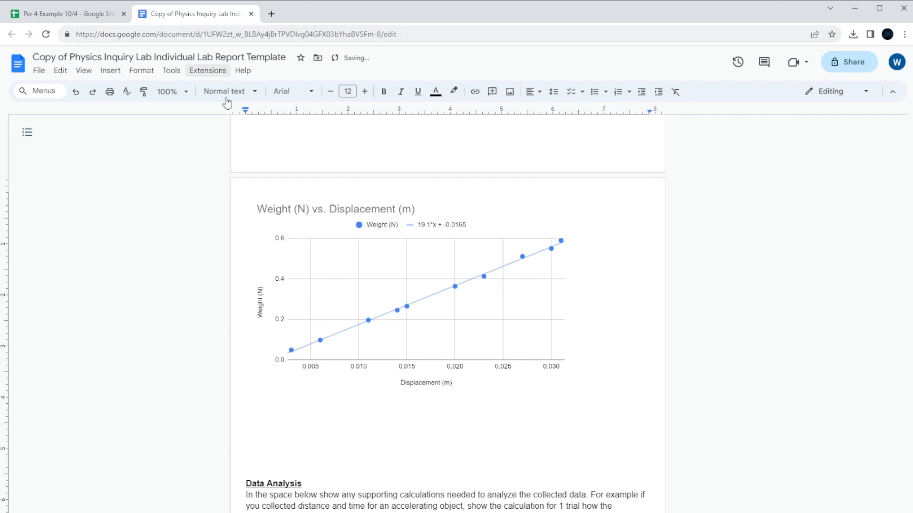
pyautogui.moveTo(463, 387)
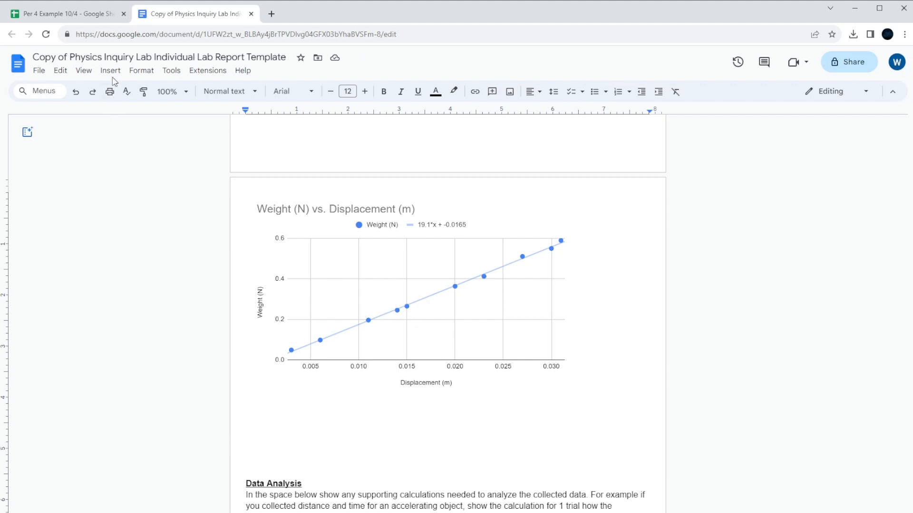
# Step: Insert a new equation below the chart and browse the math-operation and arrow symbol groups
pyautogui.click(111, 71)
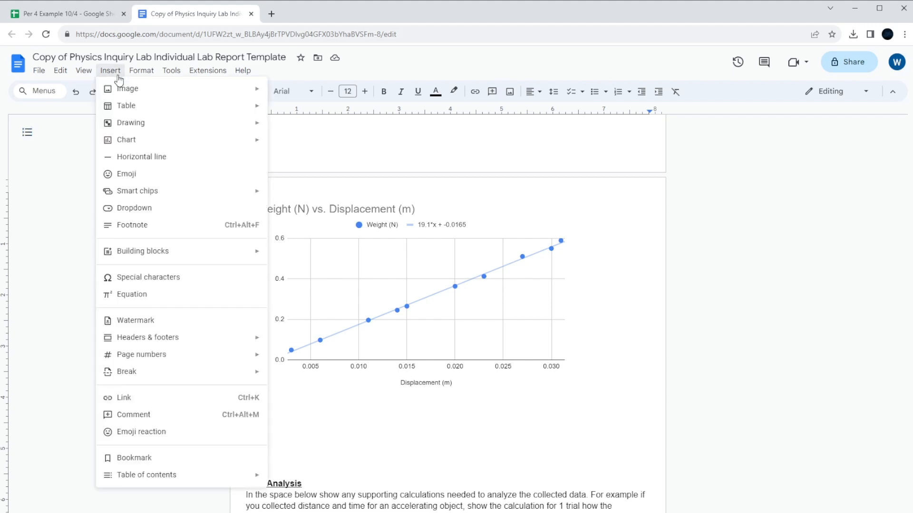
pyautogui.moveTo(140, 308)
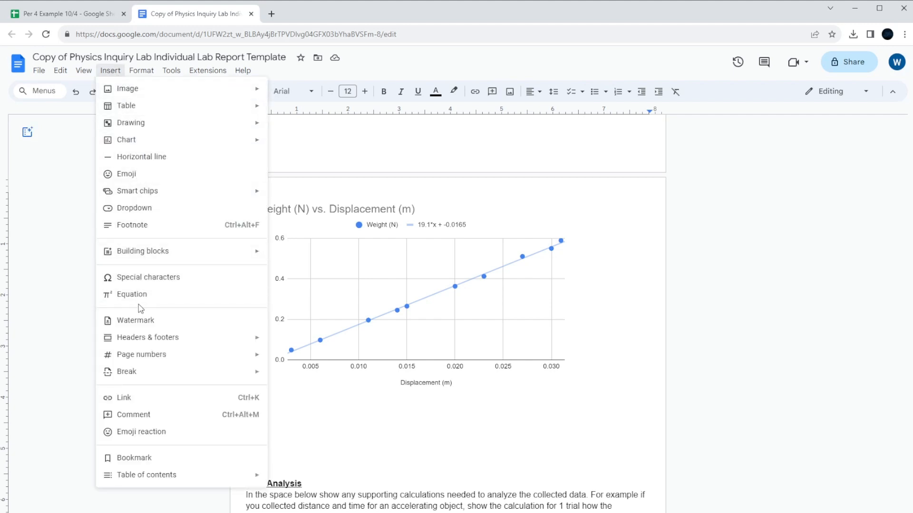
pyautogui.click(131, 294)
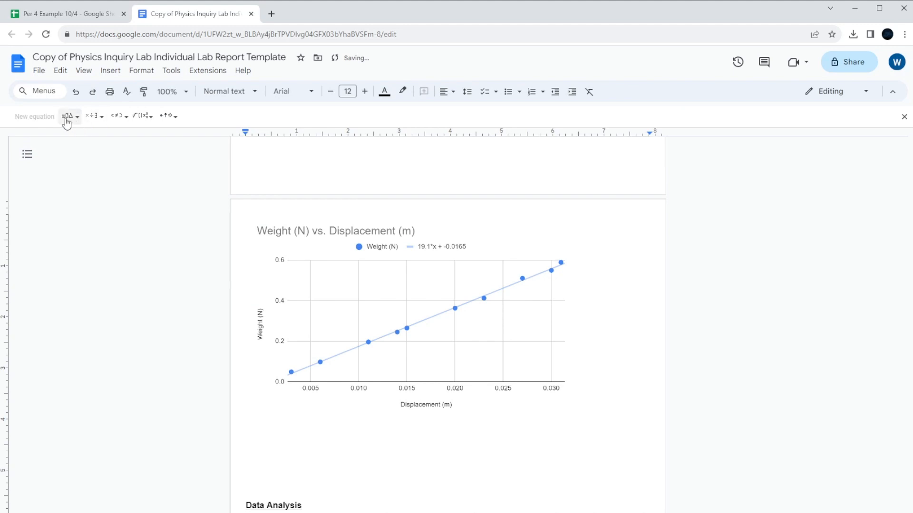
pyautogui.click(142, 116)
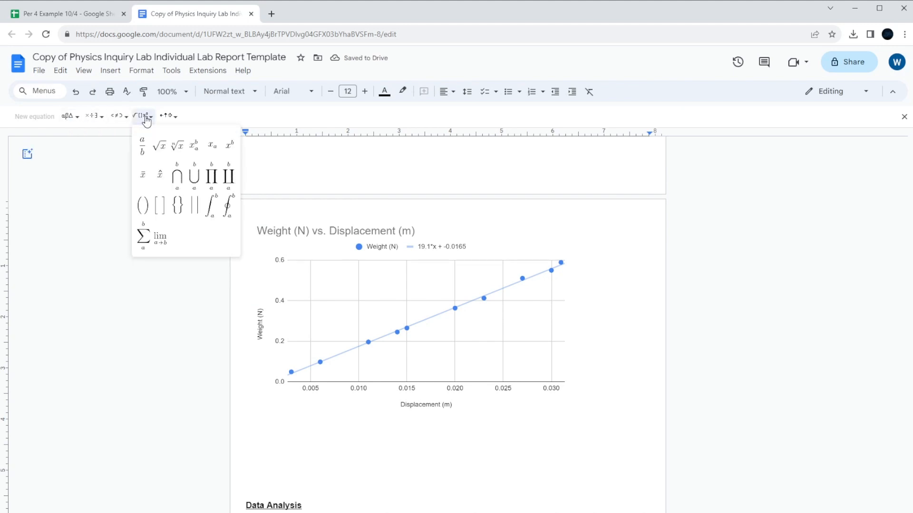
pyautogui.click(168, 116)
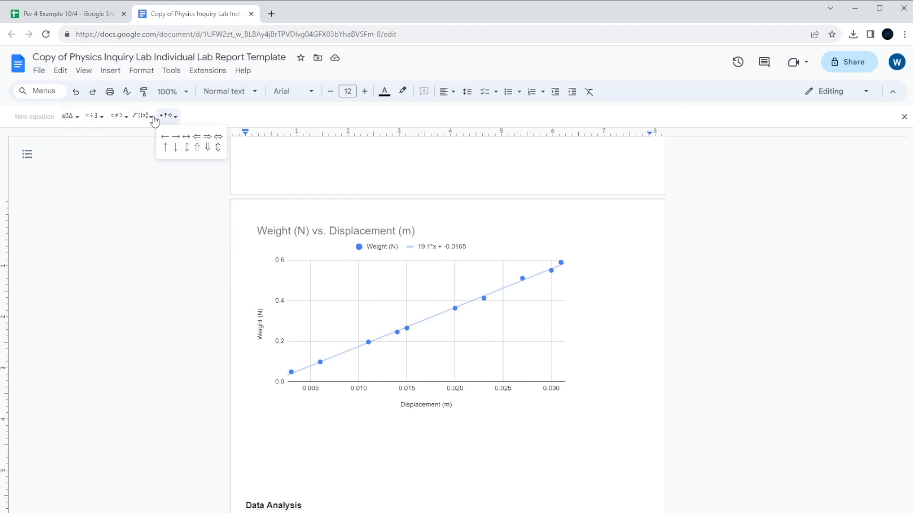
pyautogui.click(138, 116)
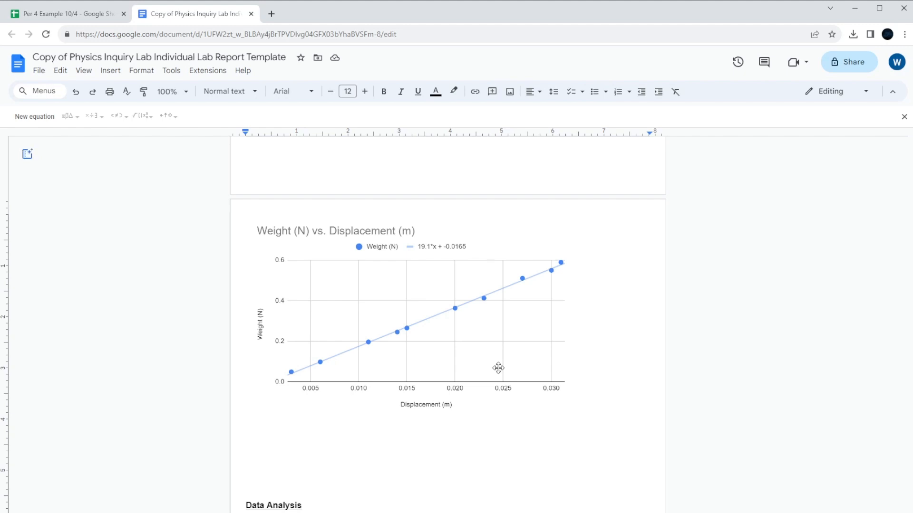
pyautogui.moveTo(429, 342)
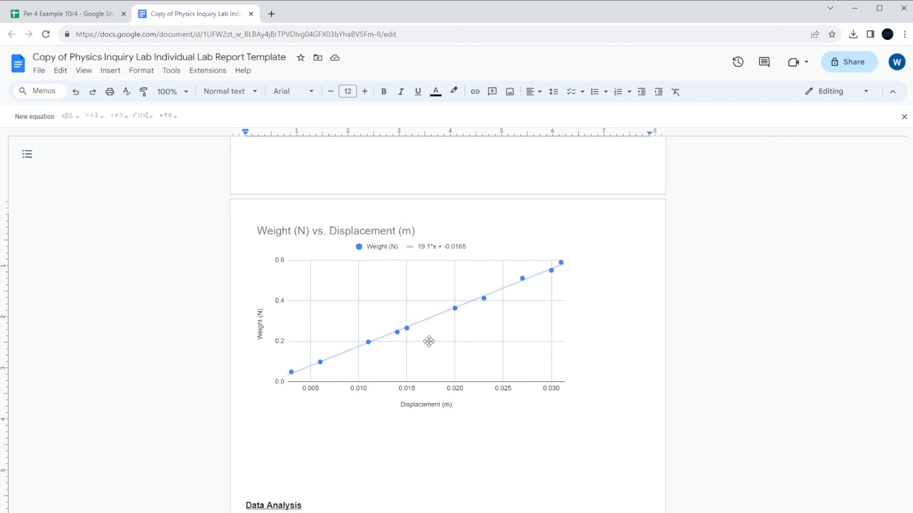